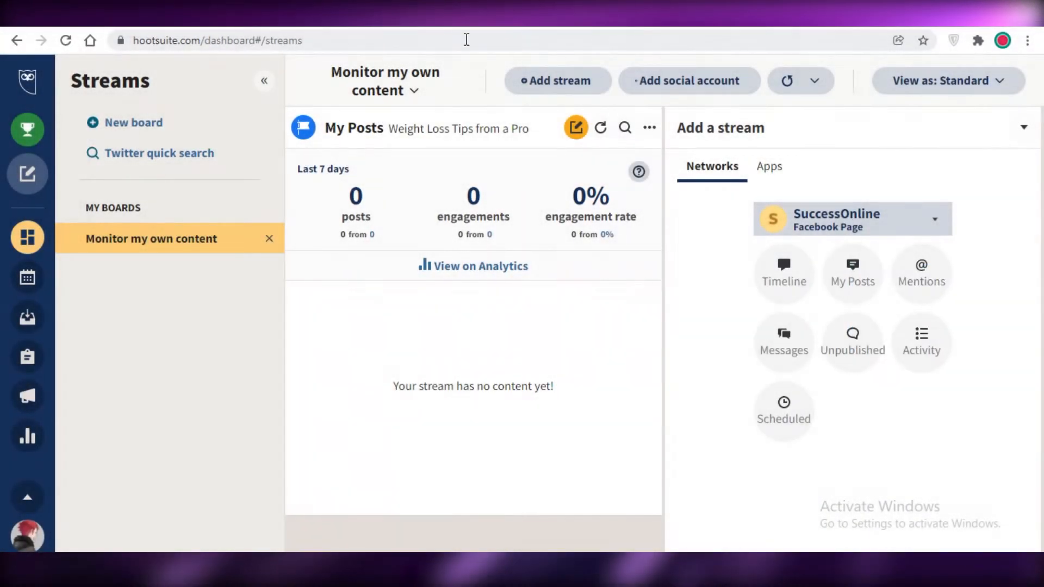
mouse_move(429, 34)
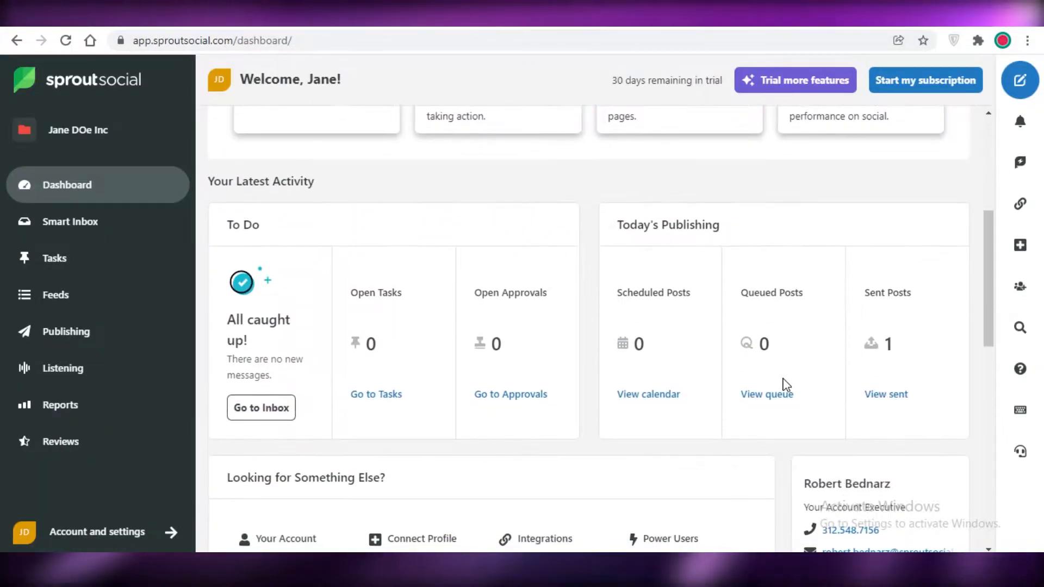
Scroll down the Sprout Social pricing page to view the Standard, Professional and Advanced plans
scroll("down", 3)
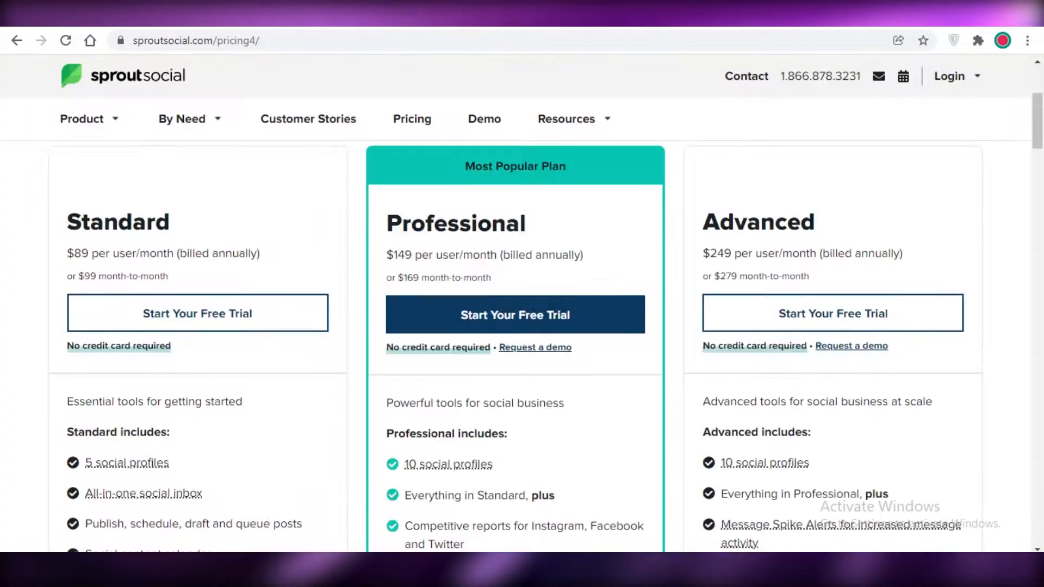
Go to hootsuite.com/plans and scroll through the Professional, Team, Business and Enterprise tiers
type("hootsuite.com/plans")
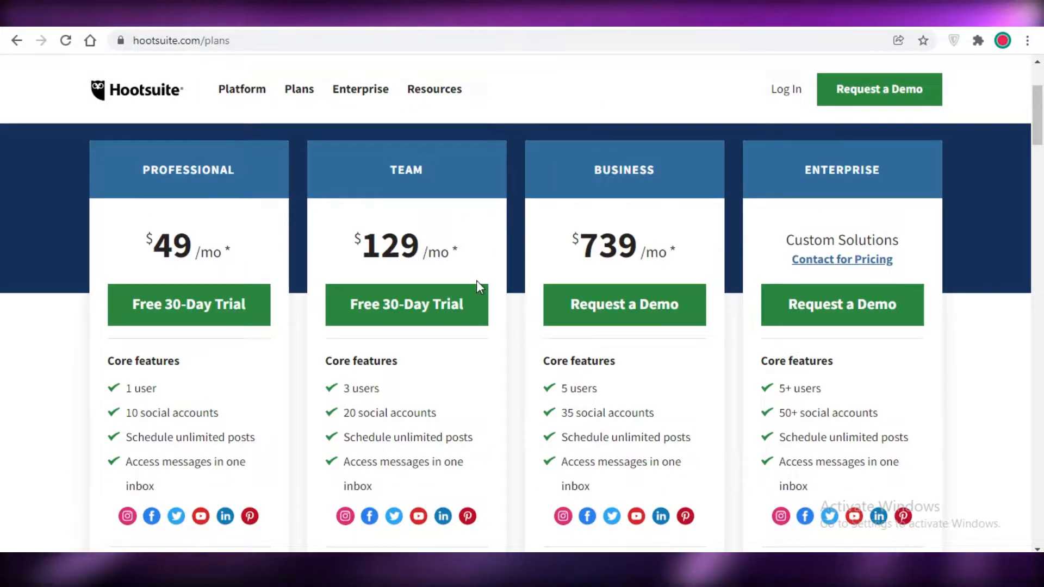
mouse_move(511, 217)
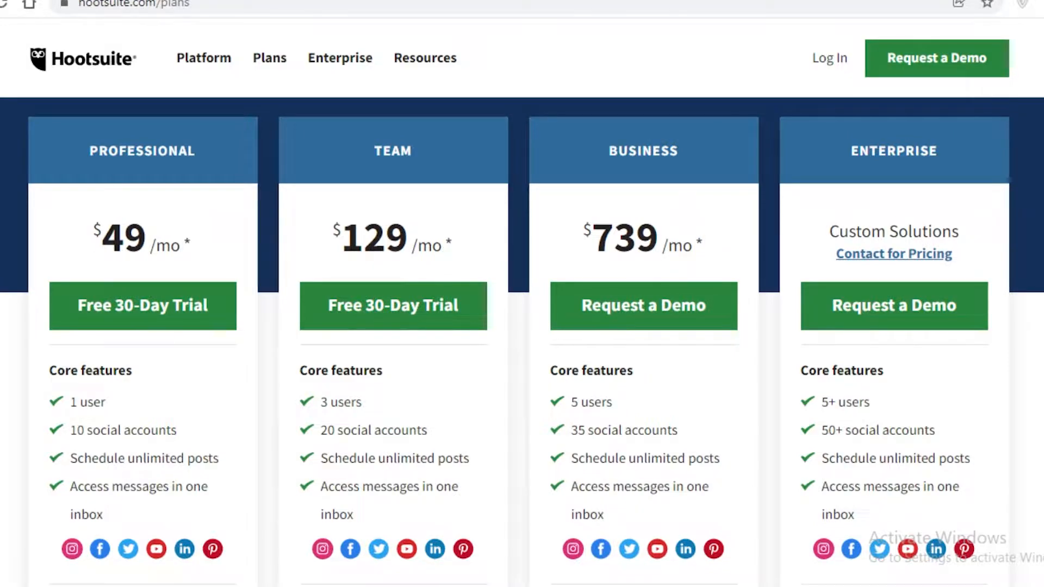
scroll("down", 3)
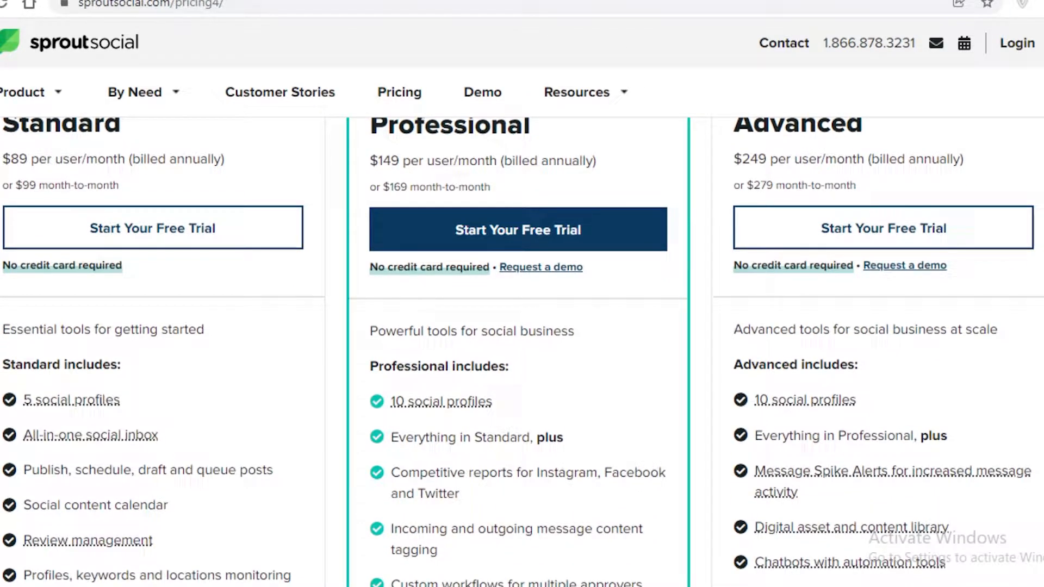
scroll("down", 3)
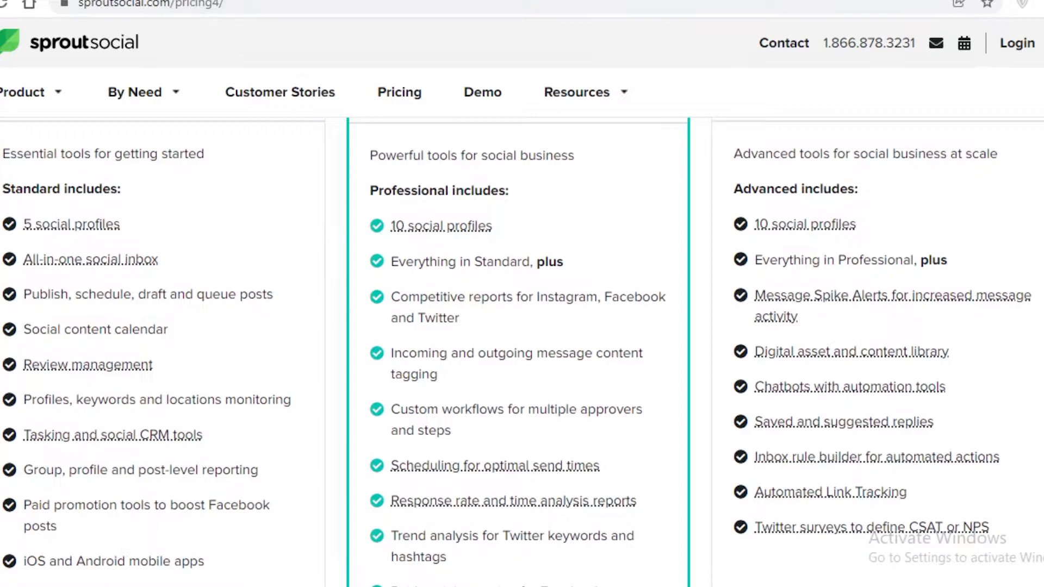
scroll("down", 3)
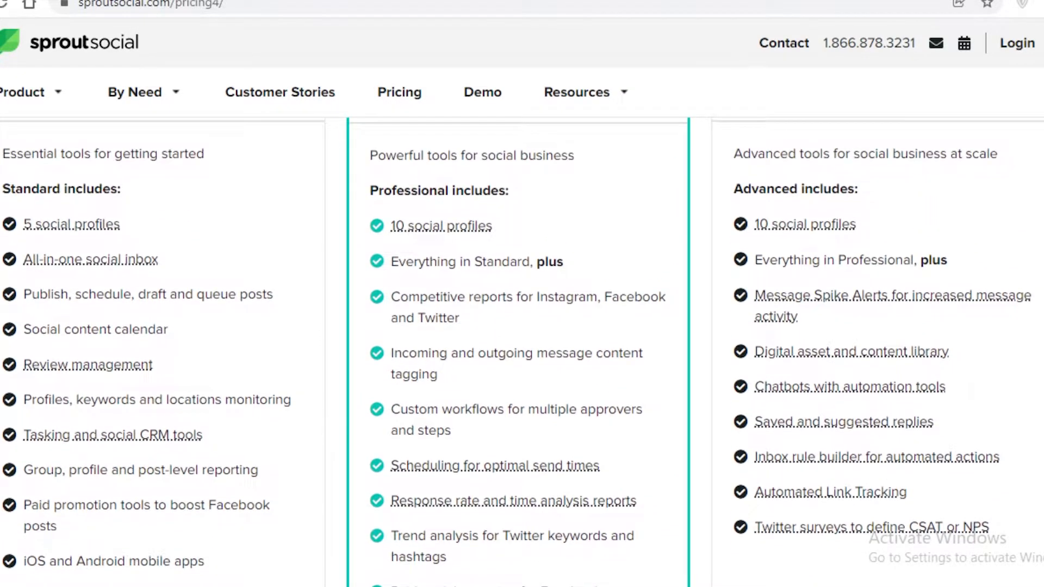
mouse_move(307, 228)
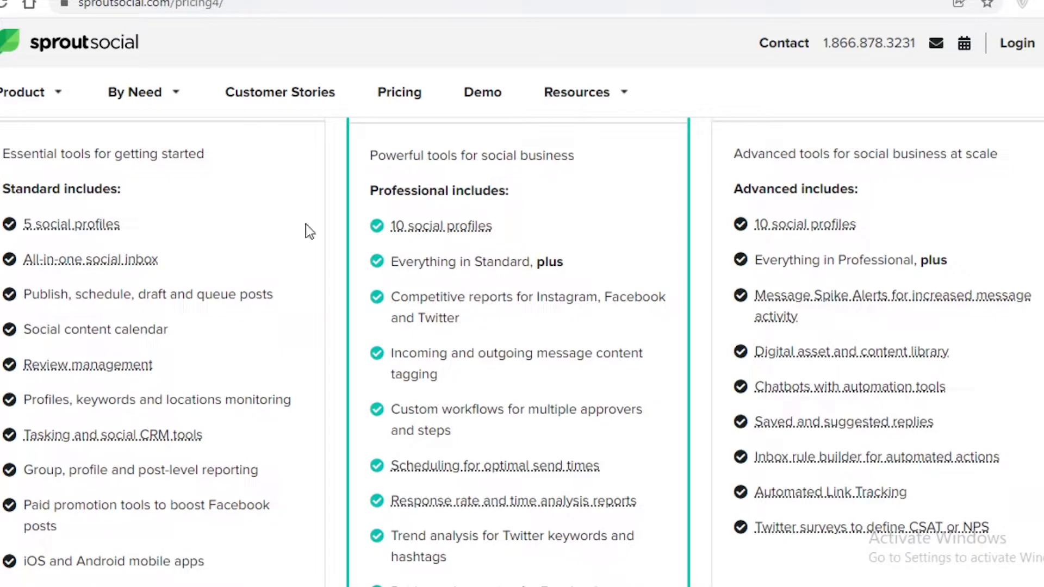
scroll("up", 3)
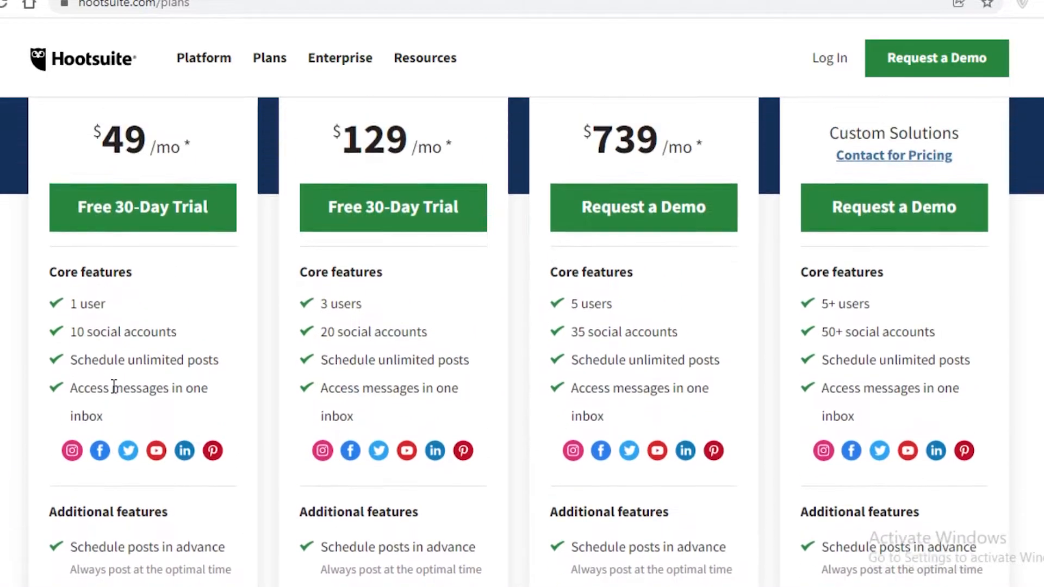
Reload hootsuite.com/plans and scroll through its team access and post assignment features
scroll("down", 3)
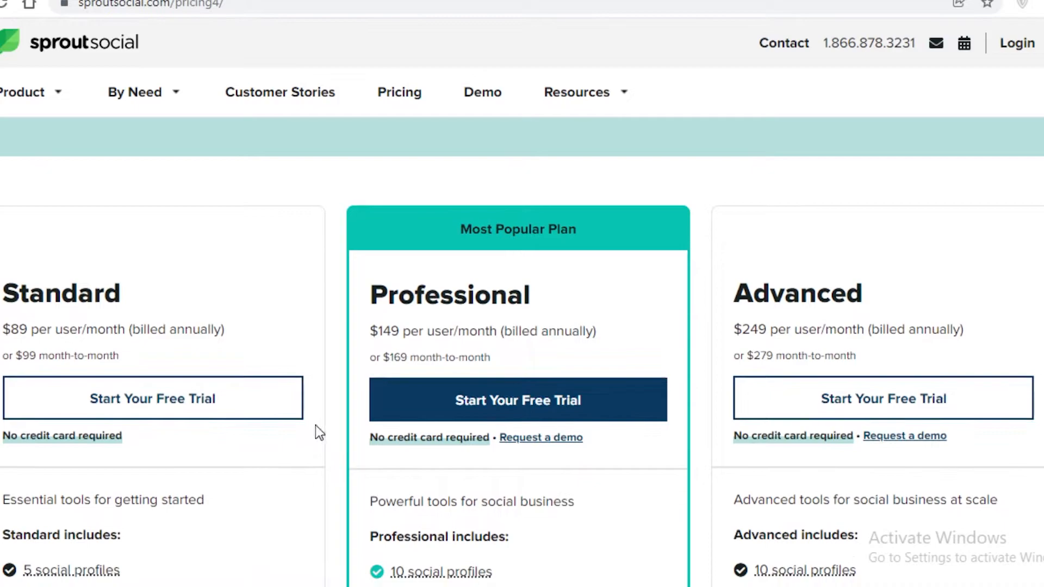
type("hootsuite.com/plans")
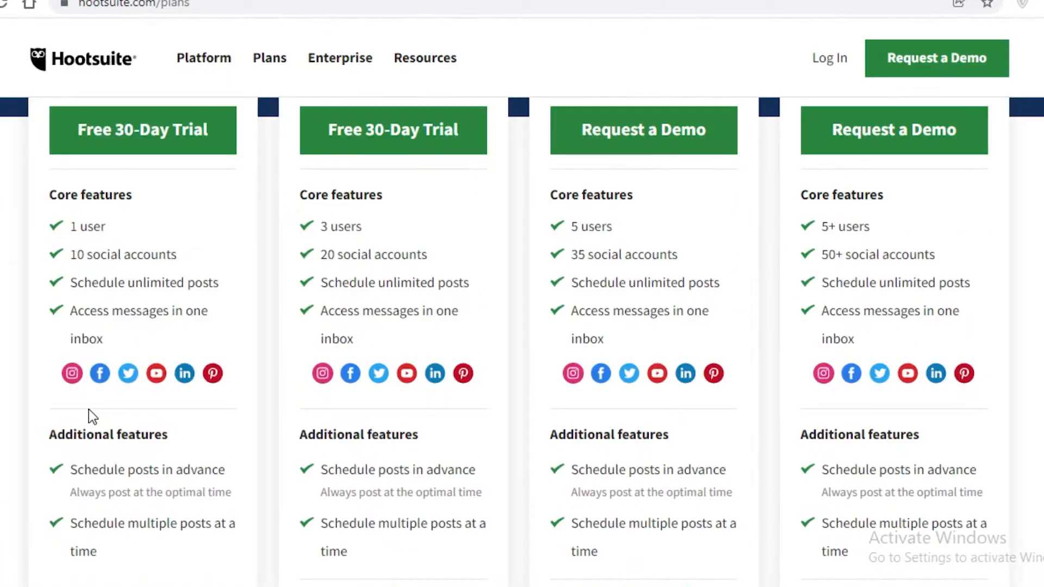
mouse_move(86, 339)
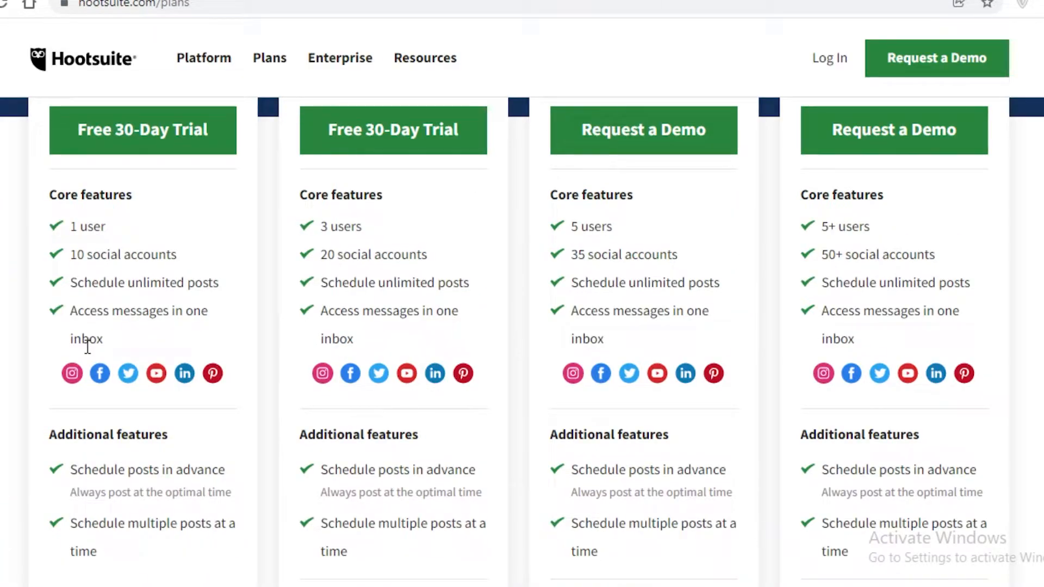
scroll("down", 3)
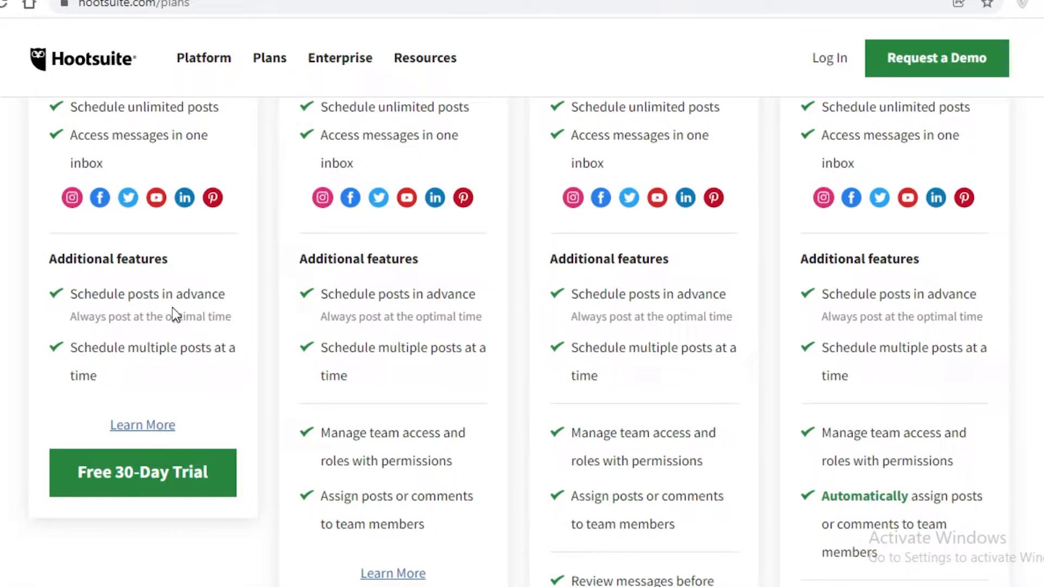
mouse_move(165, 326)
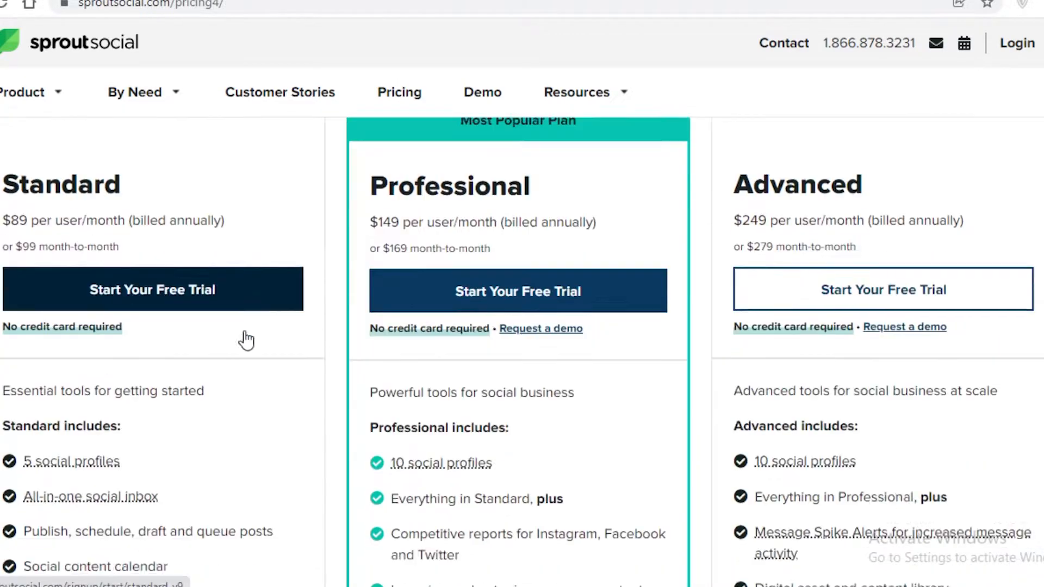
scroll("down", 3)
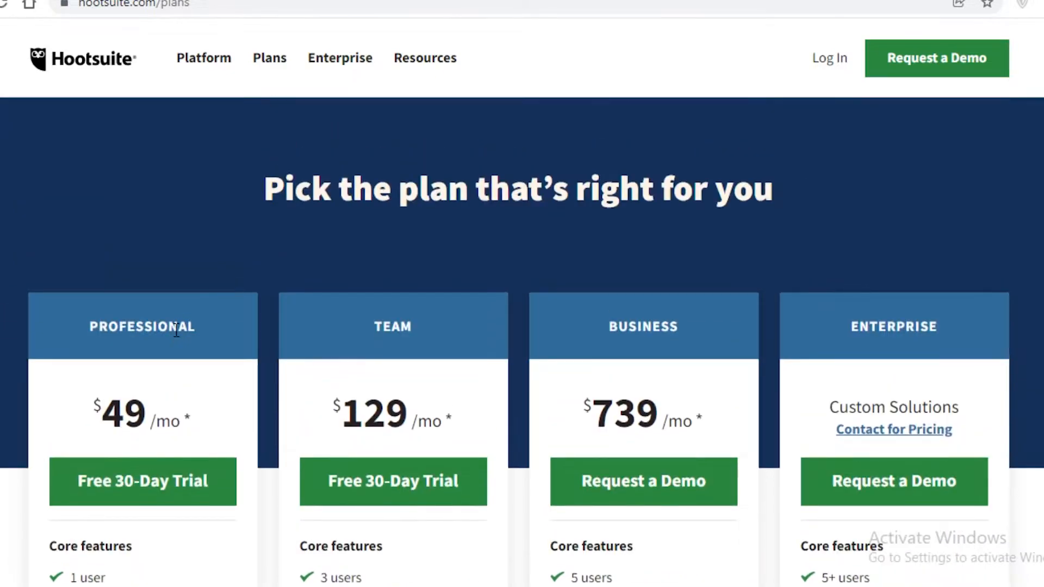
scroll("down", 3)
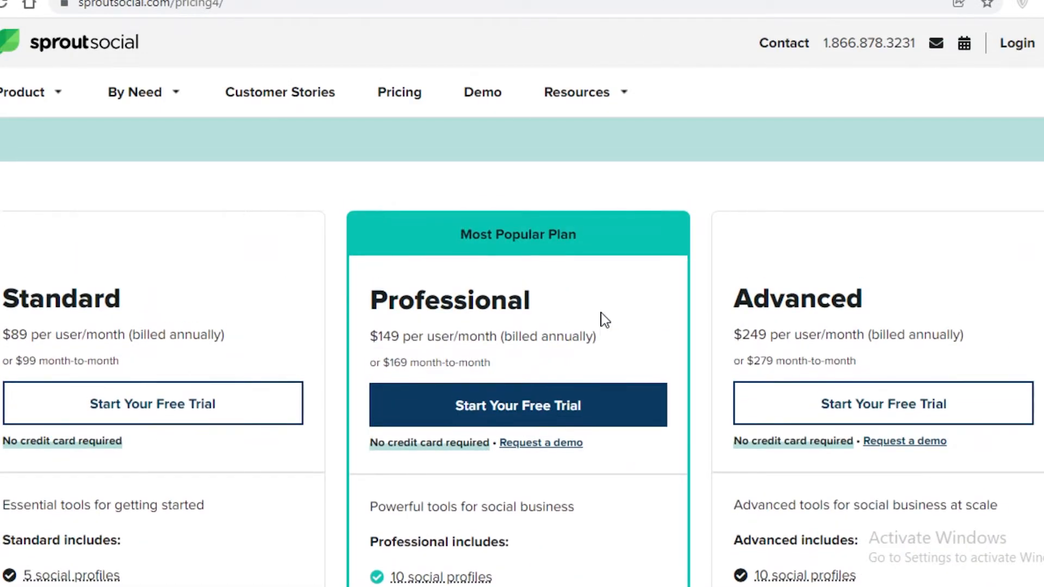
scroll("down", 3)
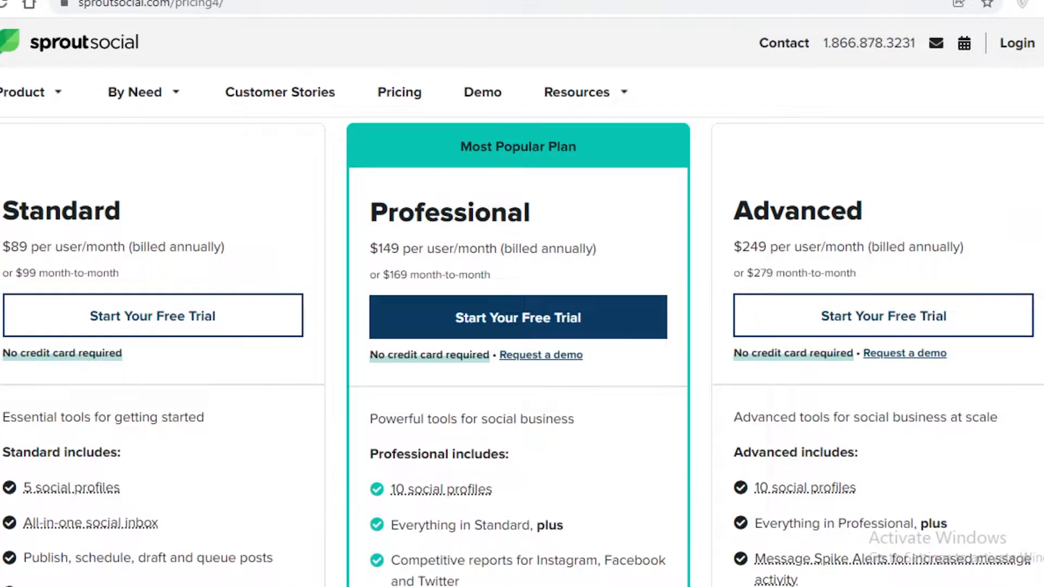
scroll("down", 3)
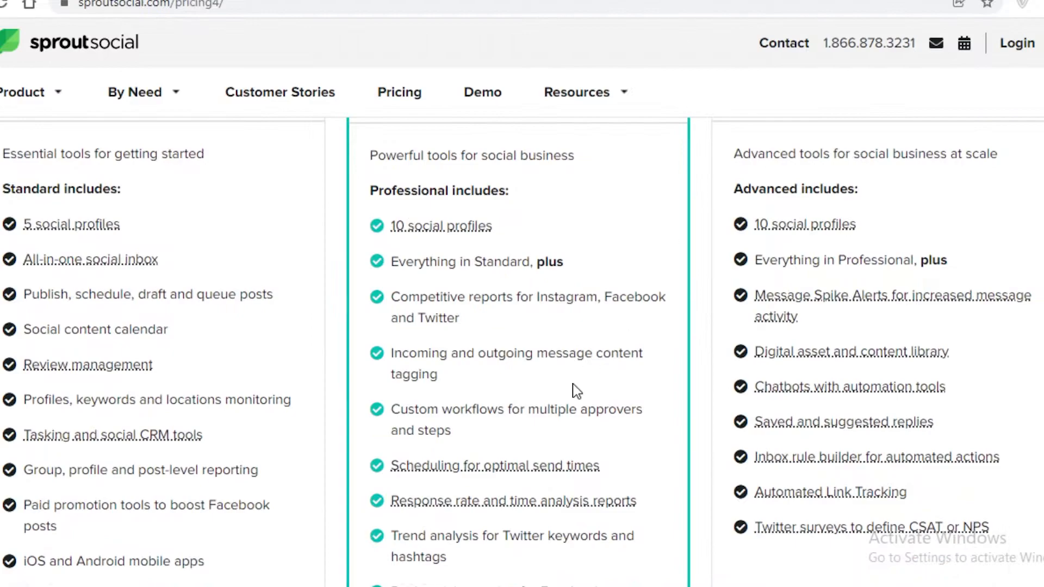
mouse_move(602, 365)
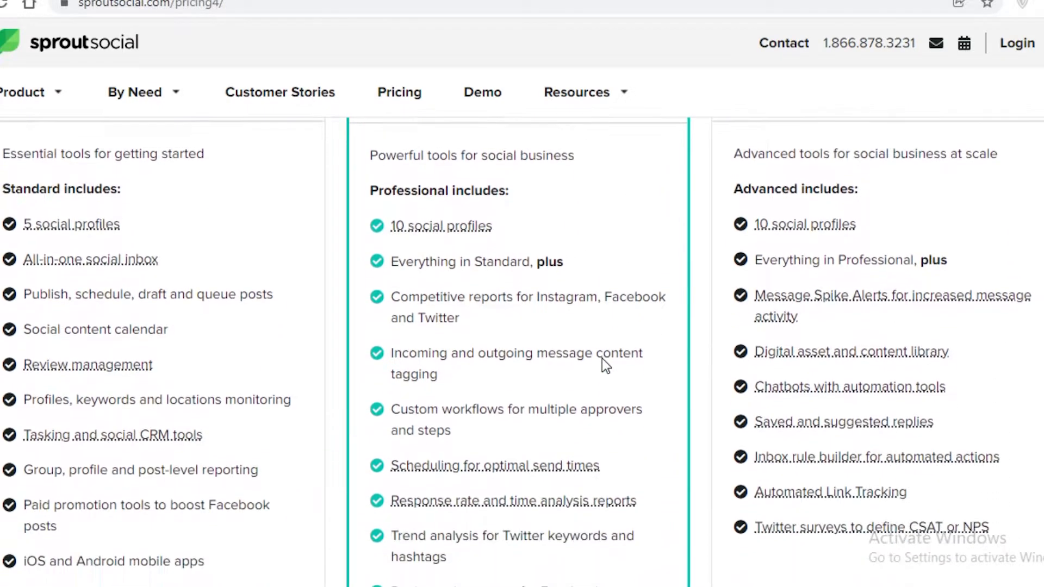
mouse_move(595, 337)
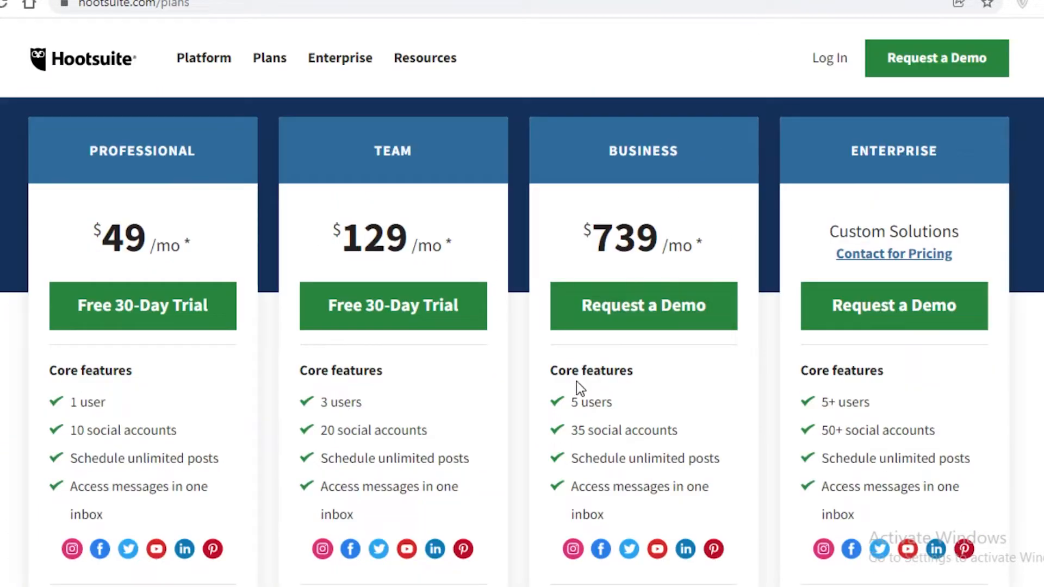
scroll("down", 3)
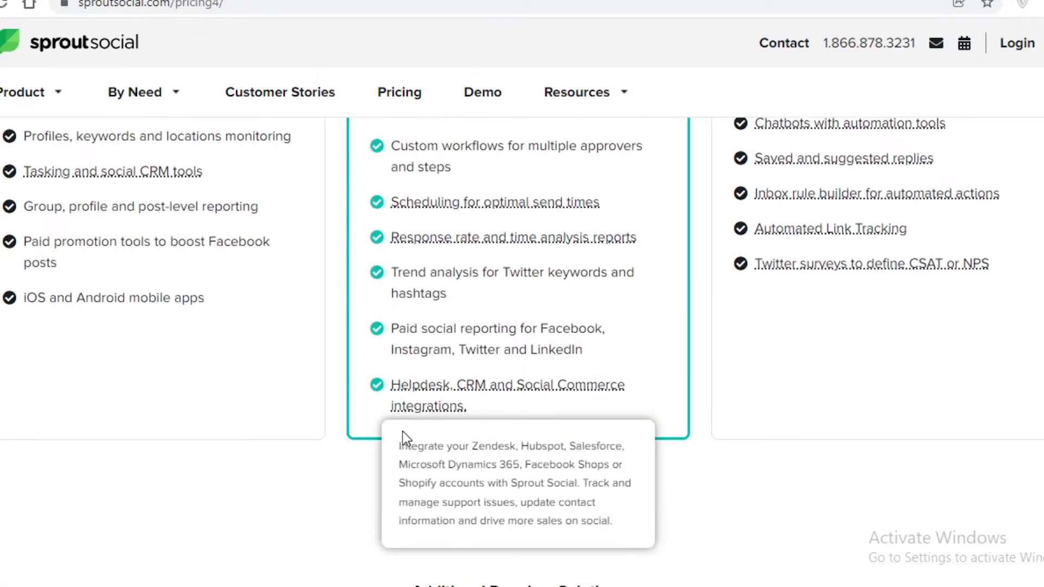
mouse_move(541, 358)
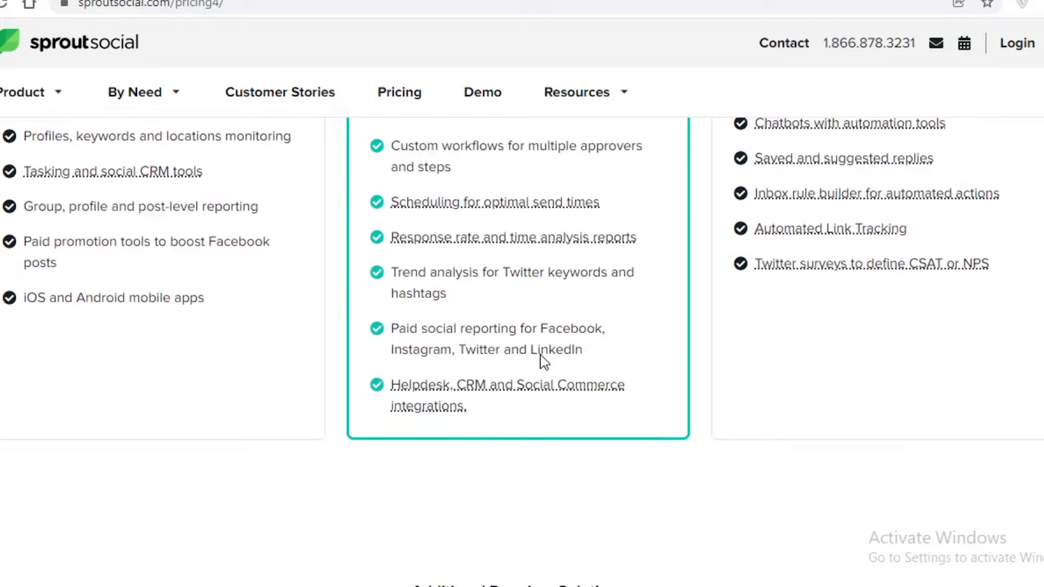
mouse_move(487, 384)
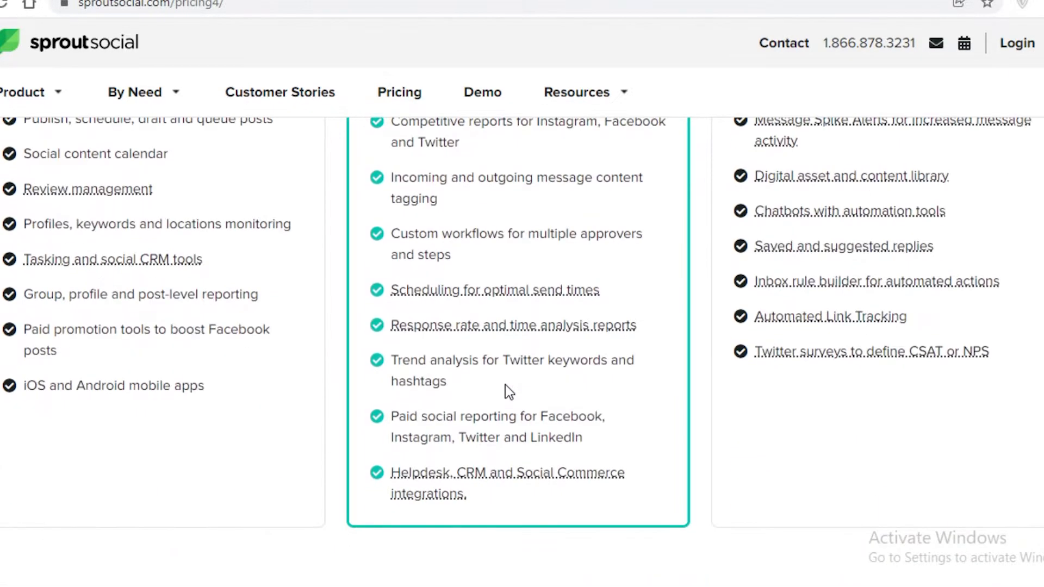
mouse_move(493, 421)
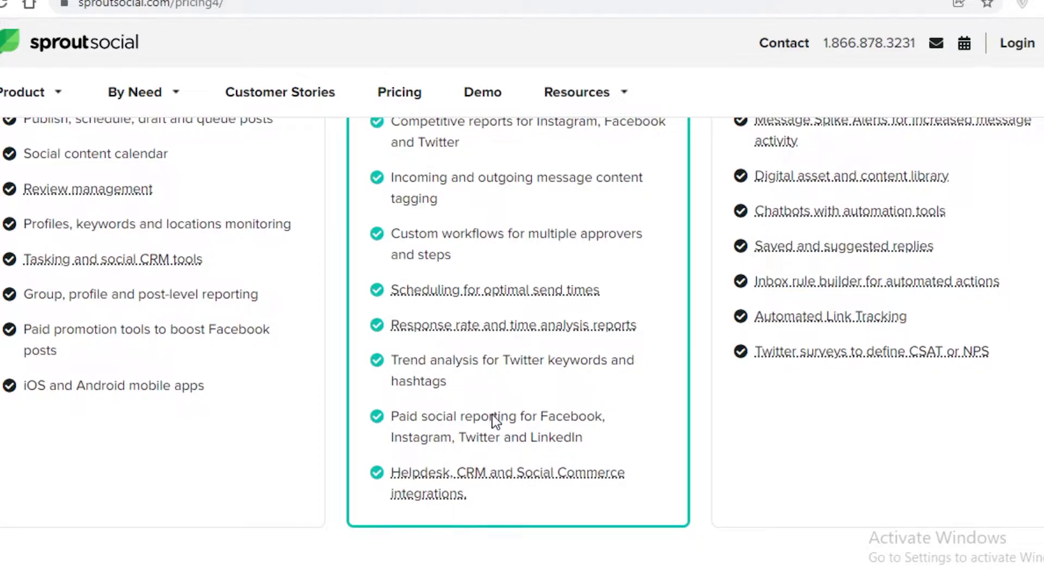
mouse_move(481, 447)
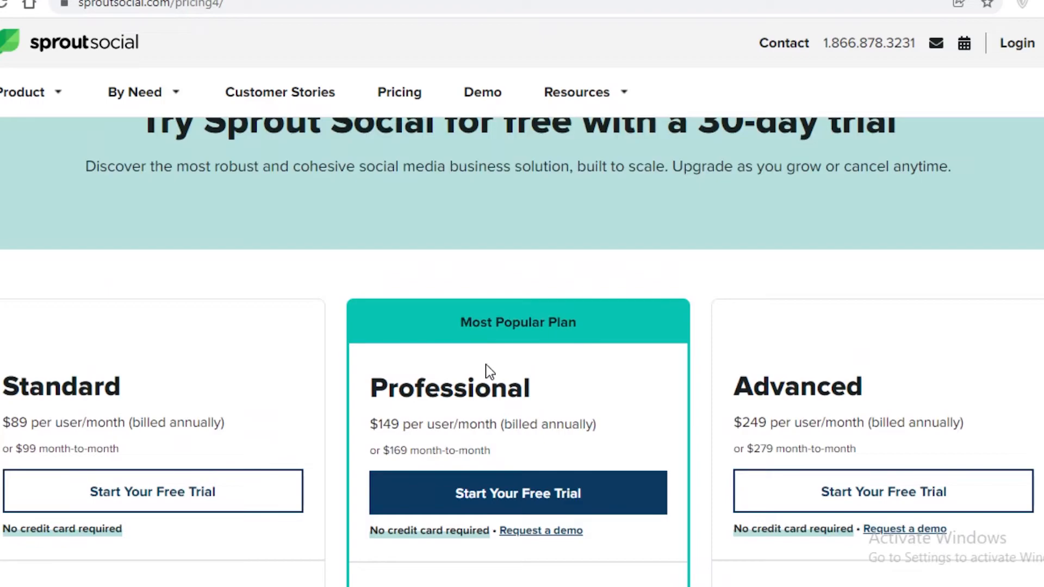
Scroll through Sprout Social's pricing tiers and back to the top of the page
scroll("down", 3)
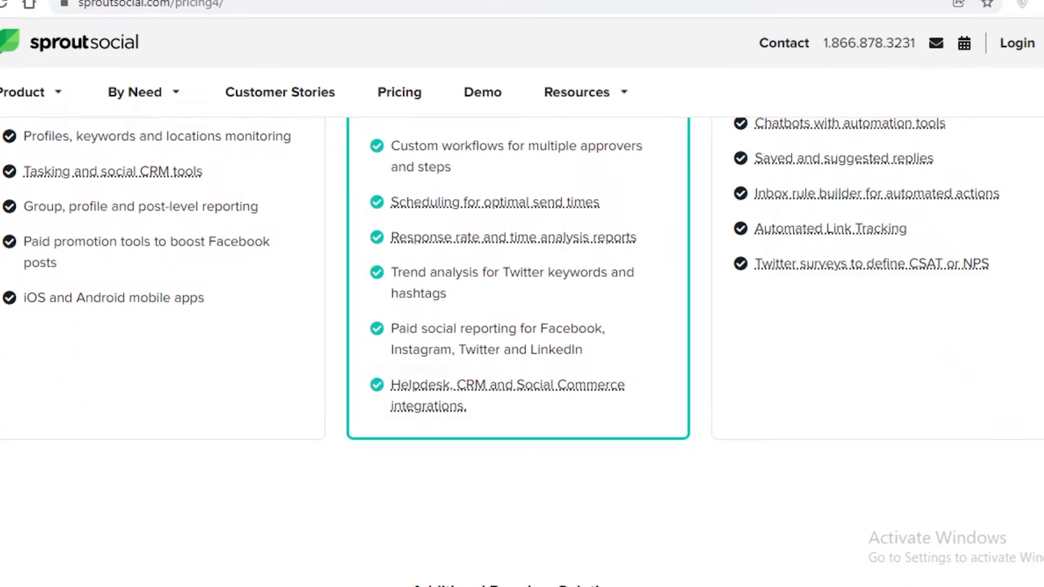
scroll("up", 3)
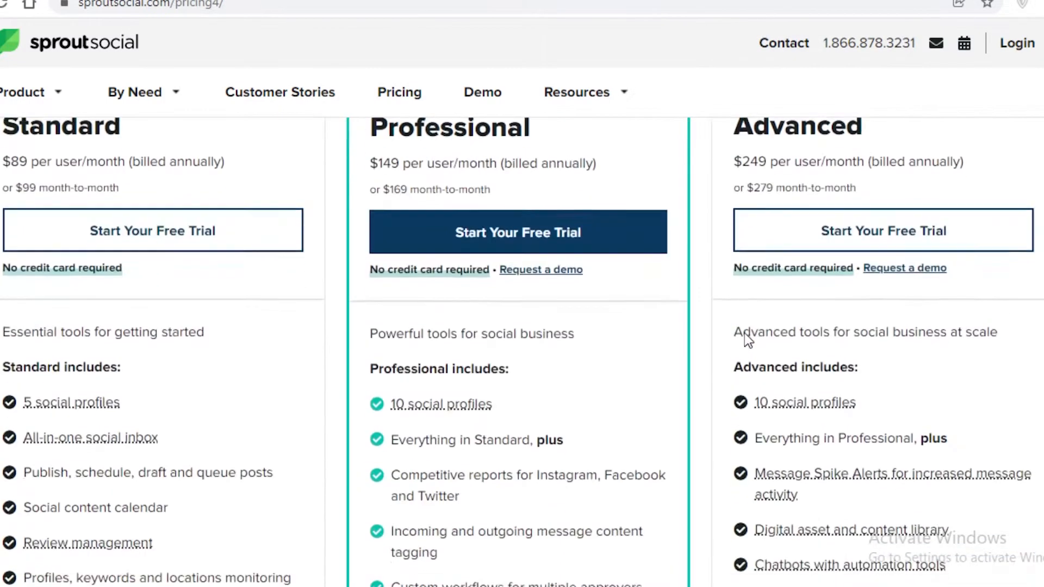
scroll("up", 3)
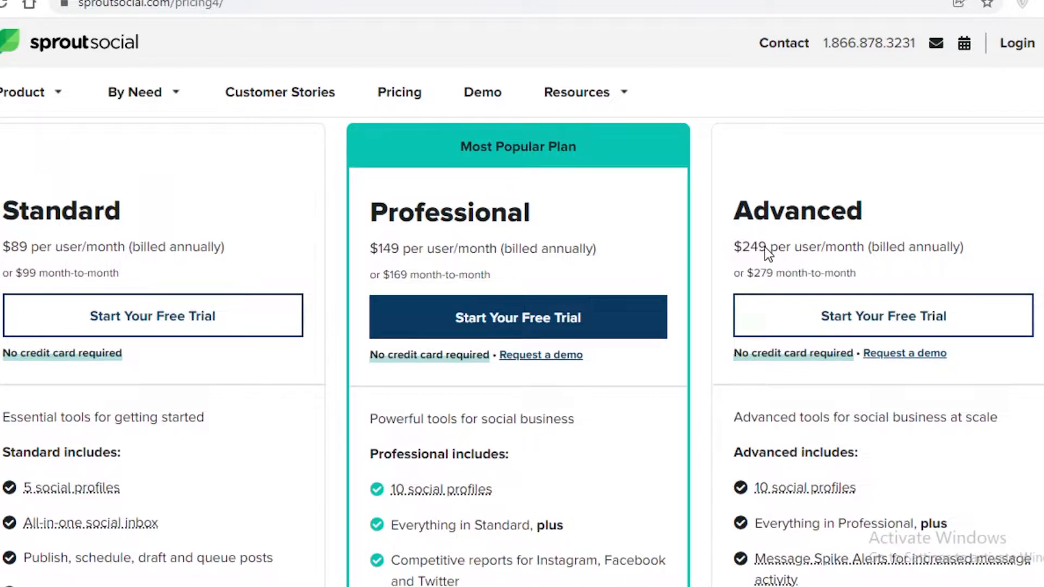
Go to hootsuite.com/plans and scroll up and down through its four plan tiers and features
type("hootsuite.com/plans")
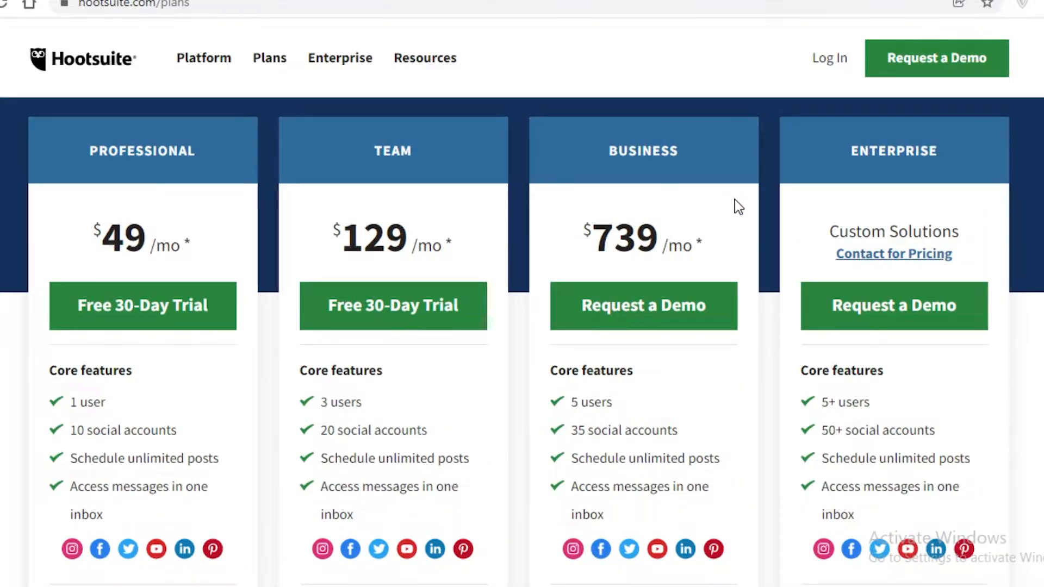
scroll("down", 3)
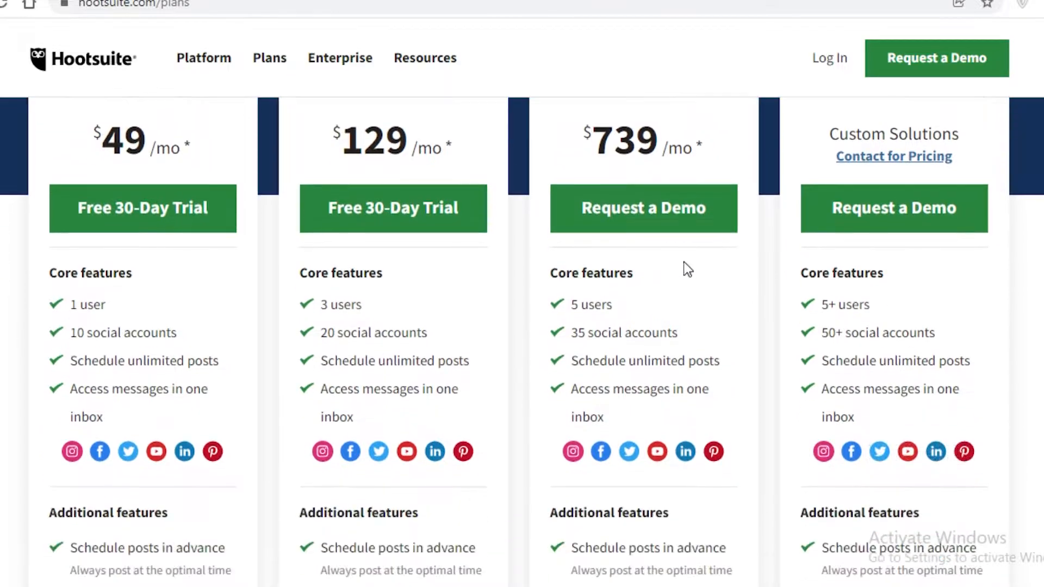
scroll("down", 3)
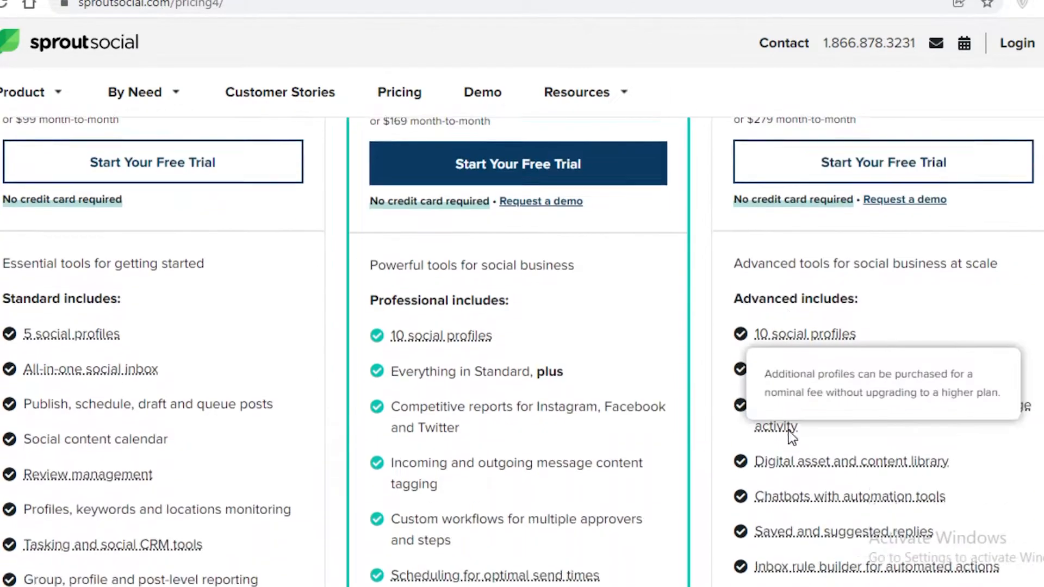
scroll("down", 3)
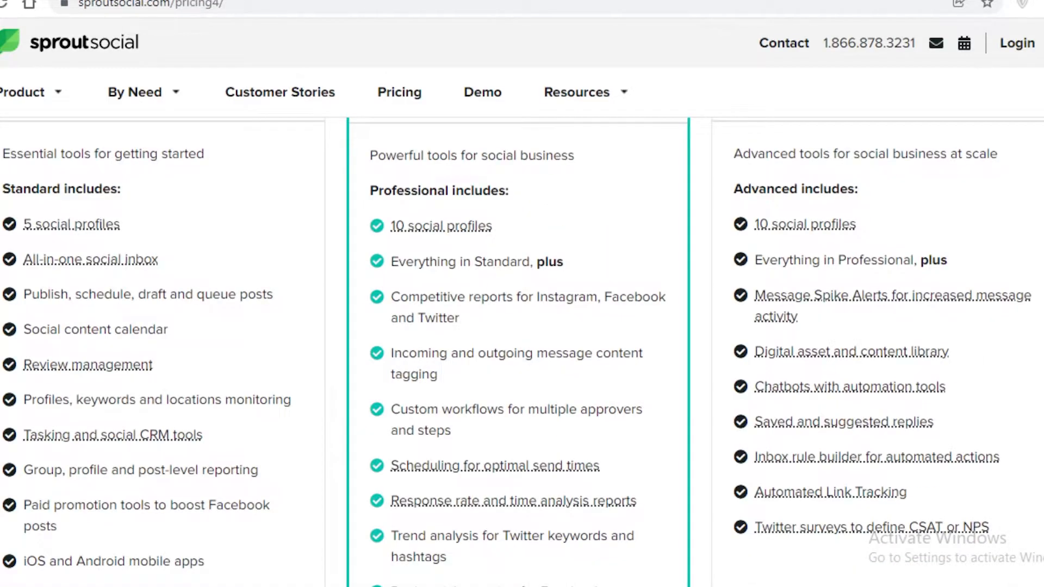
scroll("up", 3)
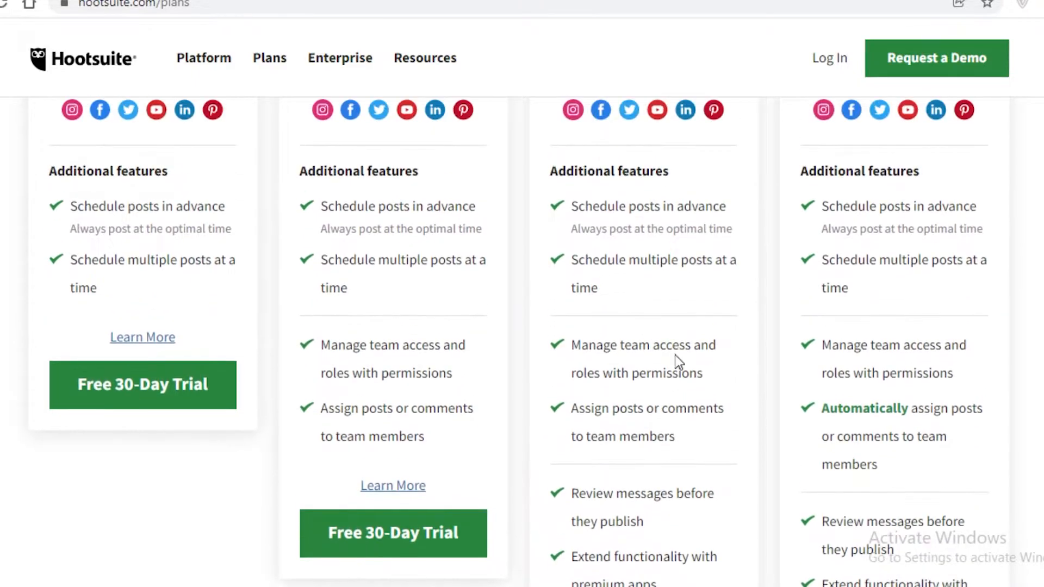
scroll("up", 3)
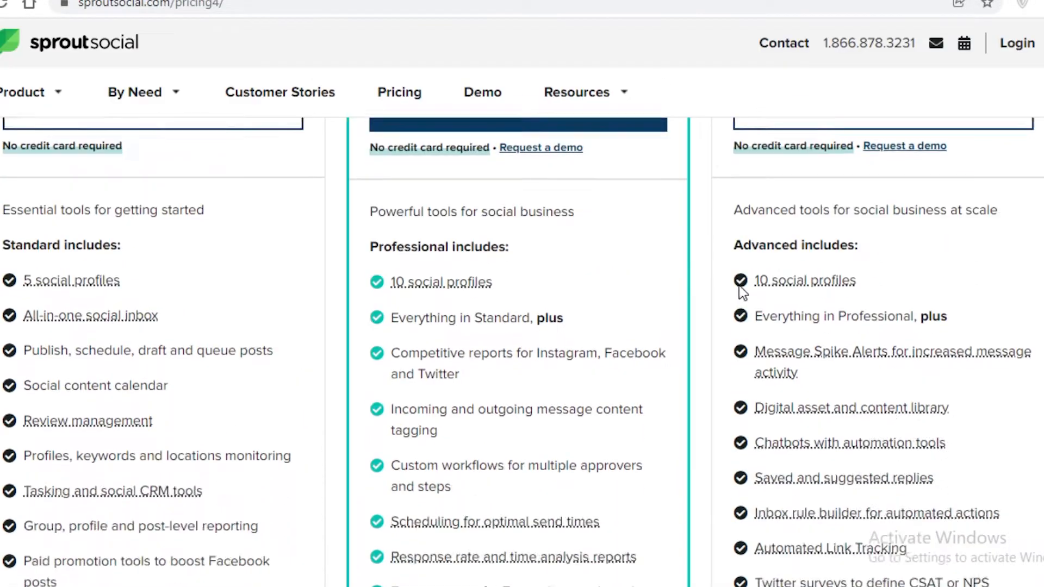
scroll("up", 3)
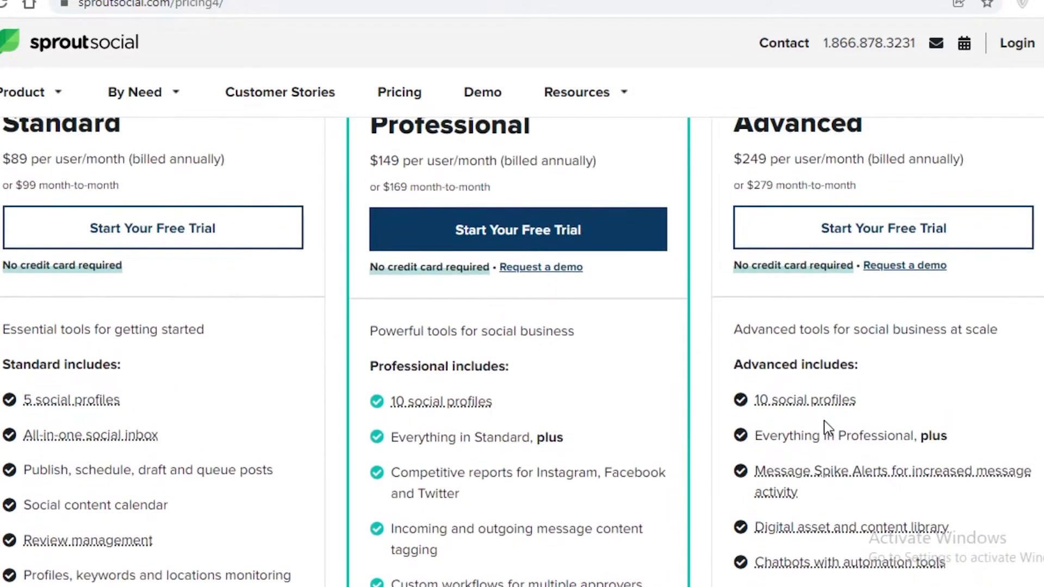
scroll("down", 3)
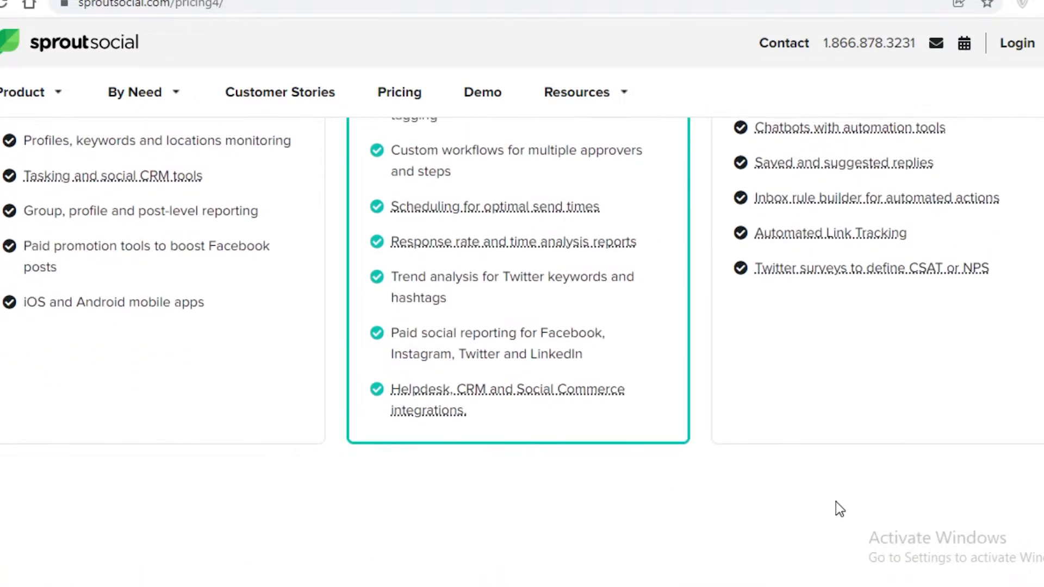
scroll("up", 3)
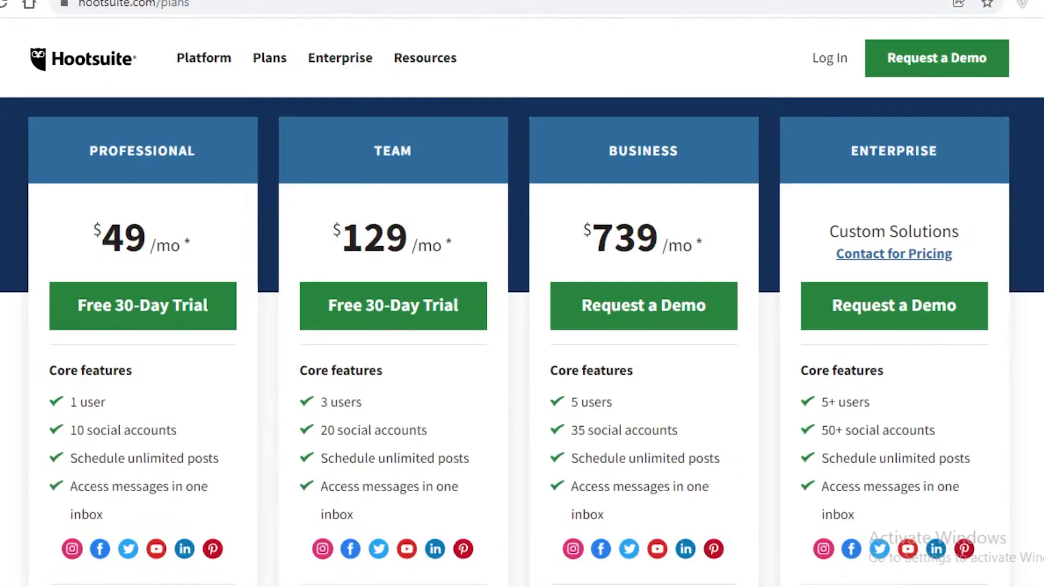
scroll("down", 3)
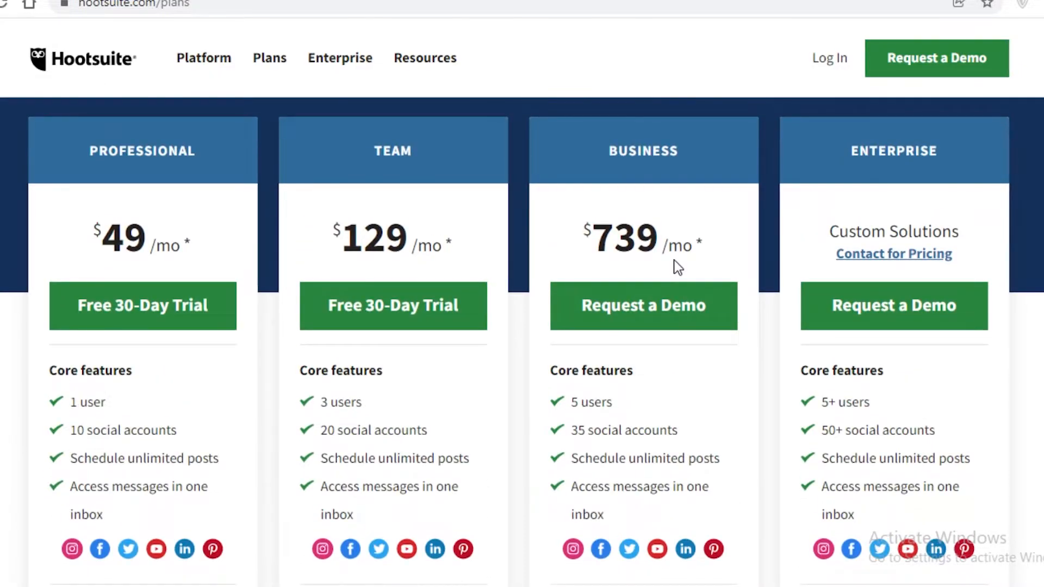
scroll("down", 3)
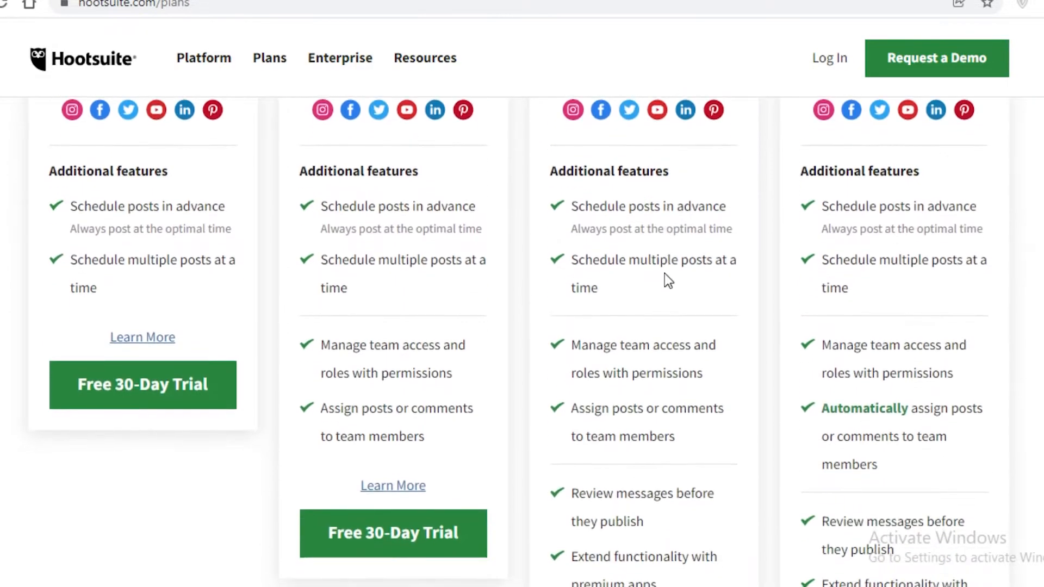
scroll("up", 3)
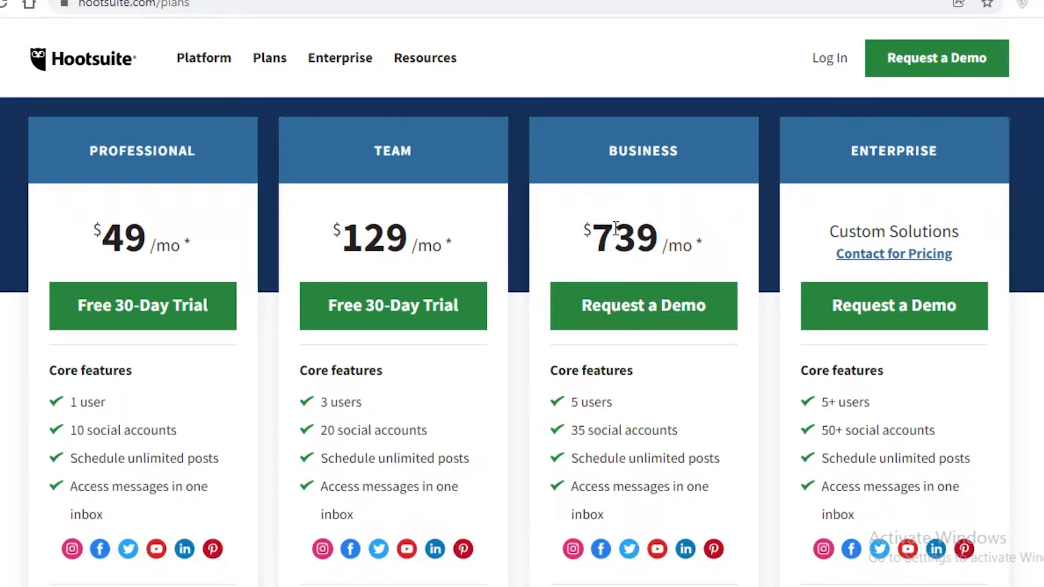
Return to sproutsocial.com/pricing and scroll down through its plans and prices
type("sproutsocial.com/pricing4/")
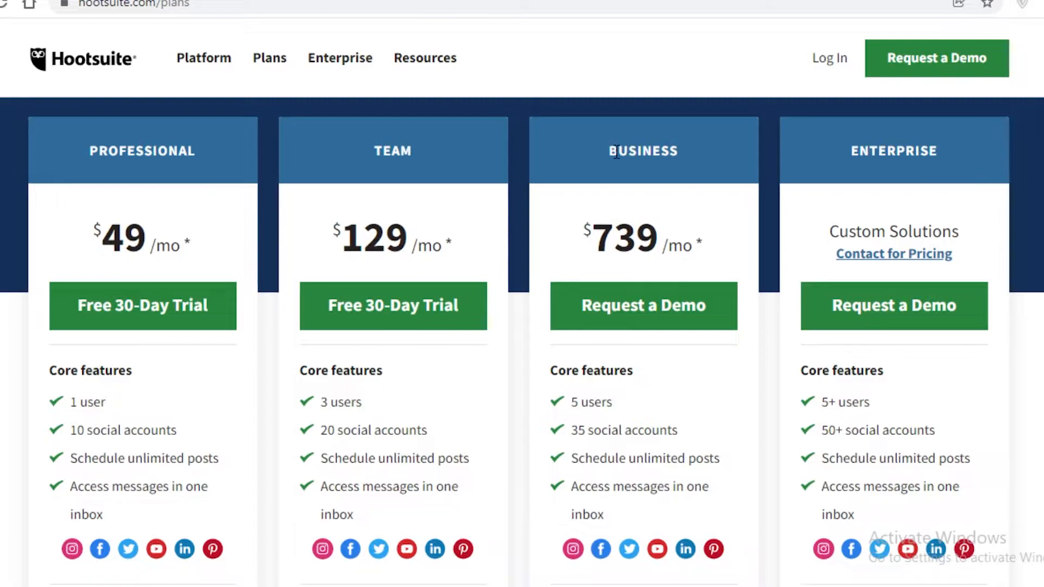
scroll("down", 3)
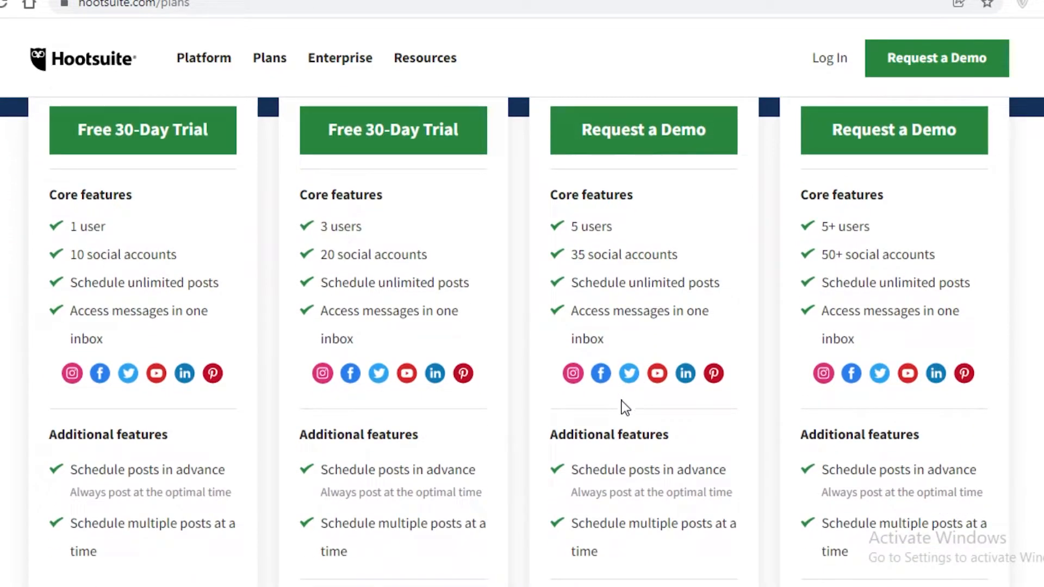
mouse_move(613, 422)
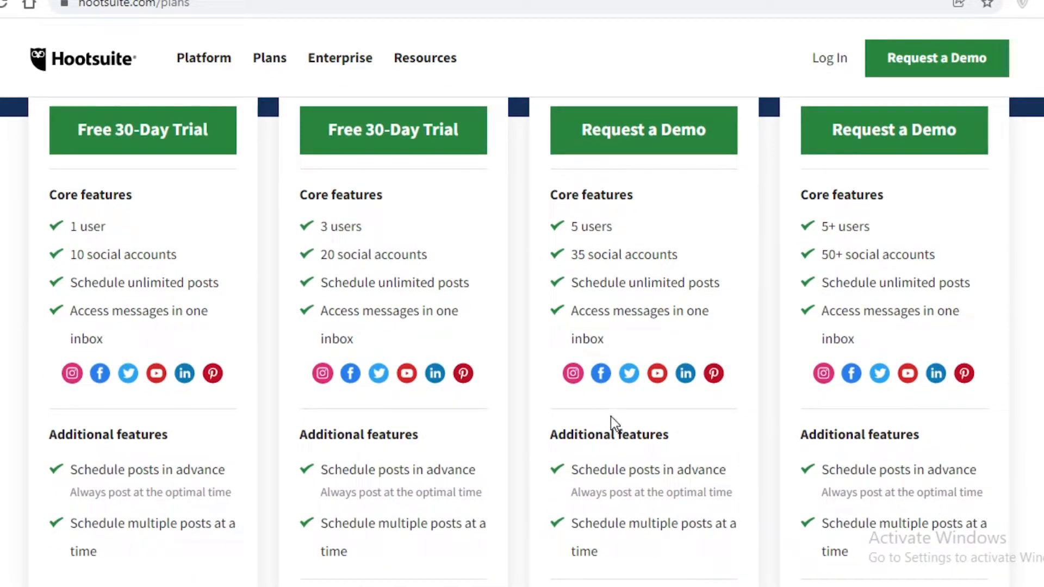
mouse_move(604, 411)
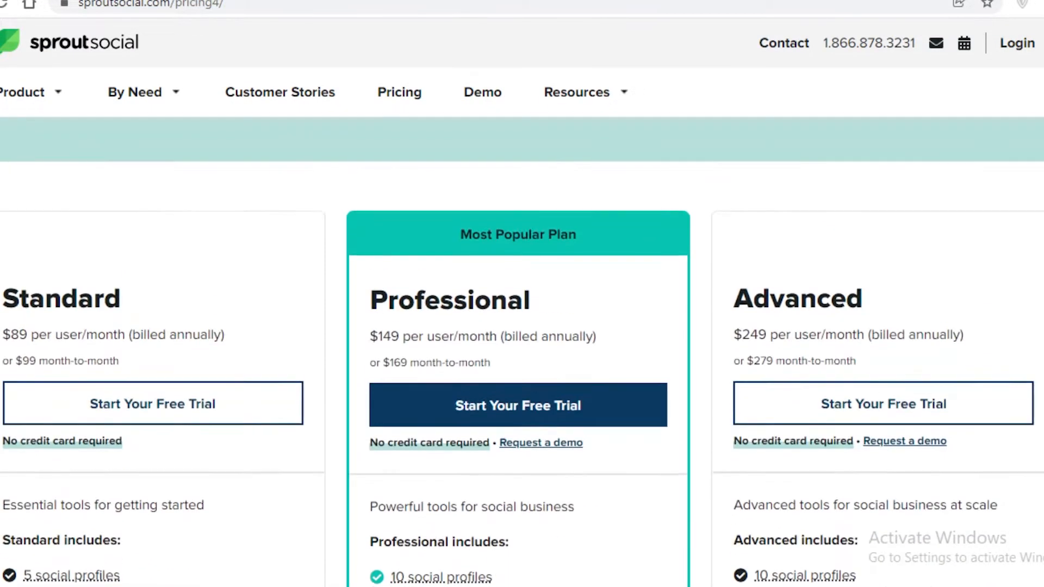
mouse_move(898, 291)
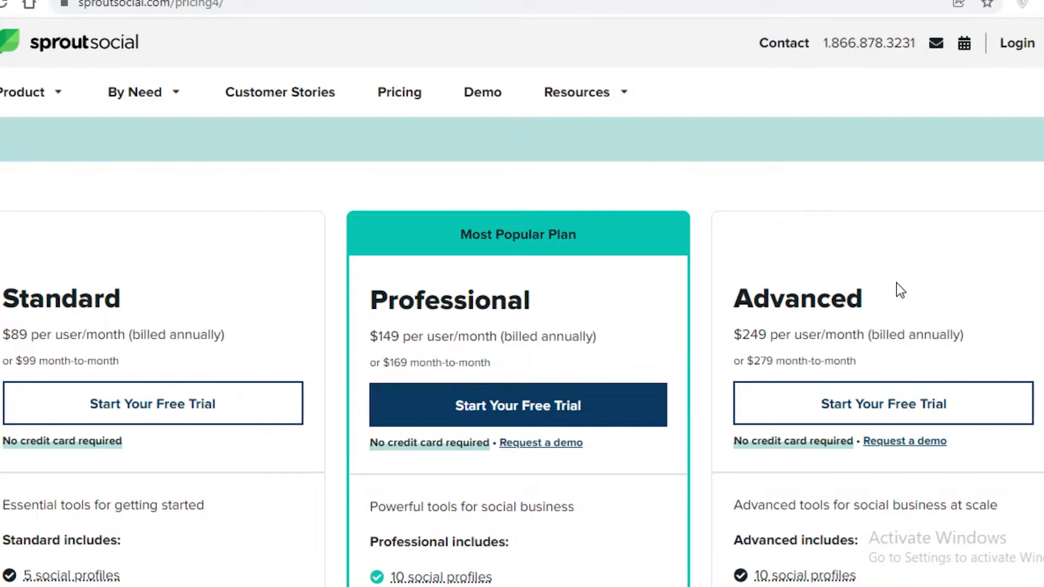
scroll("down", 3)
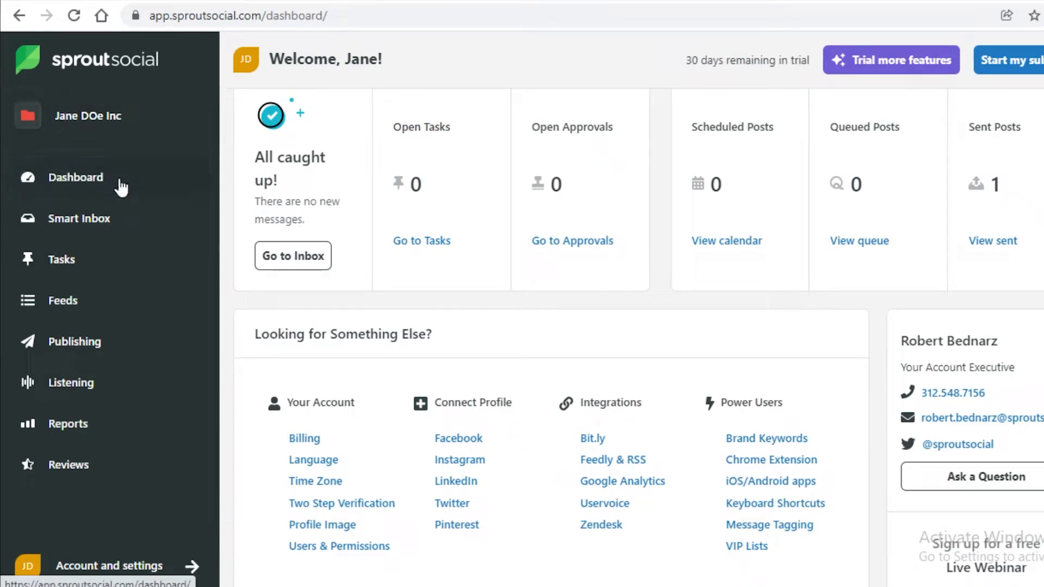
Scroll through the Sprout dashboard's To Do, Today's Publishing and Explore More Features sections
scroll("down", 3)
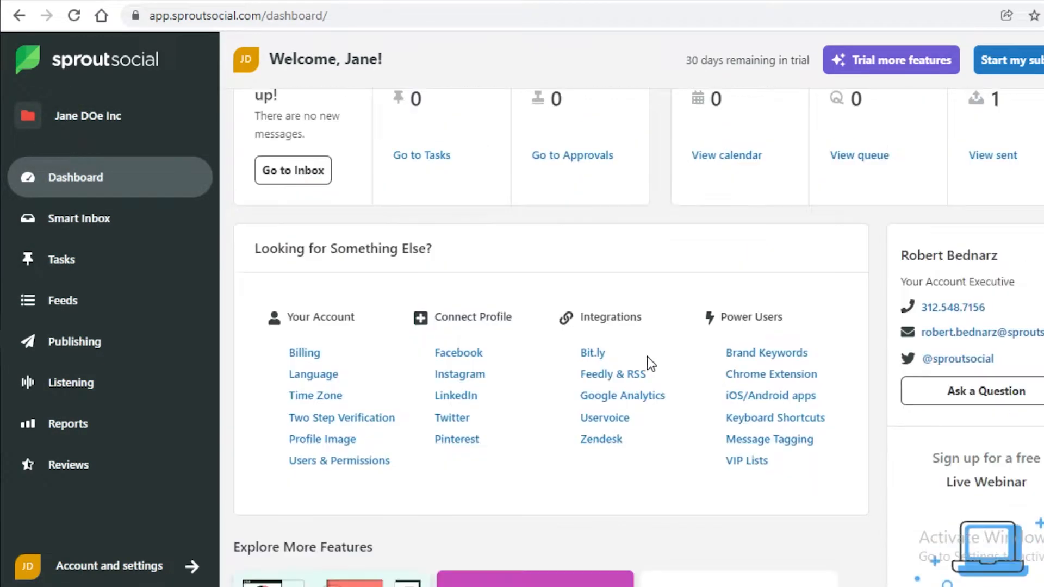
scroll("up", 3)
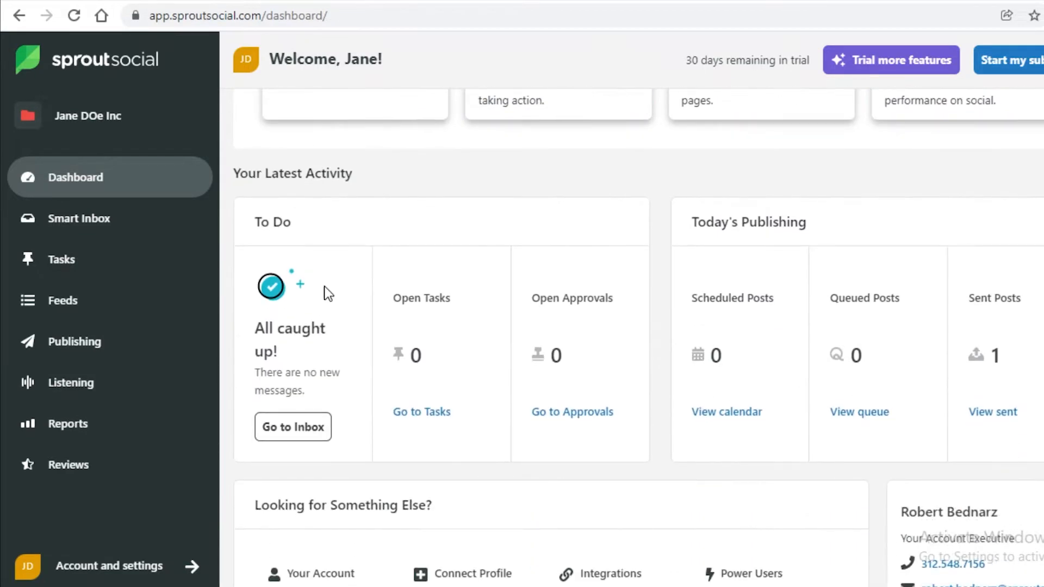
mouse_move(744, 261)
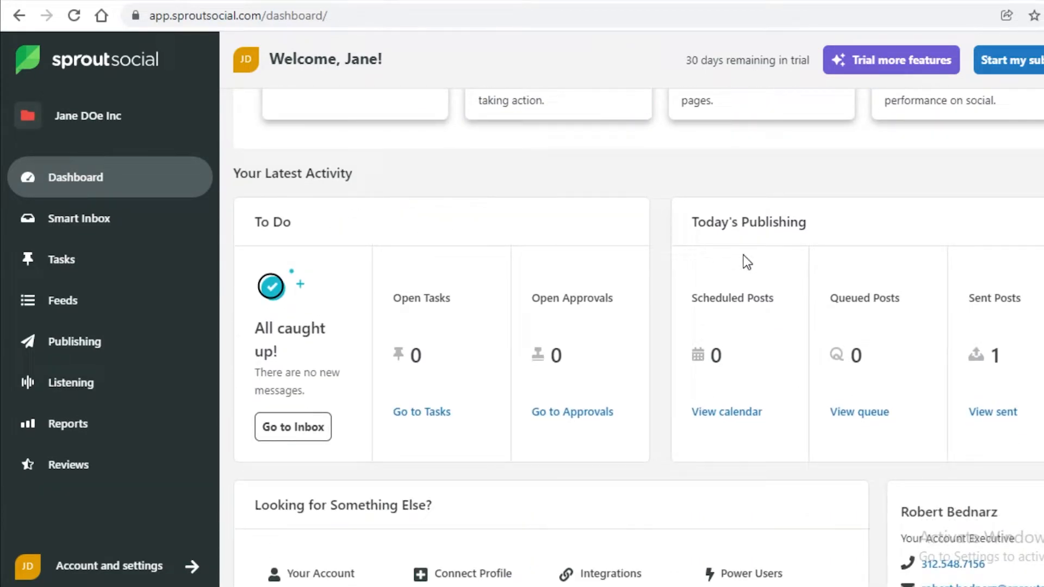
scroll("down", 3)
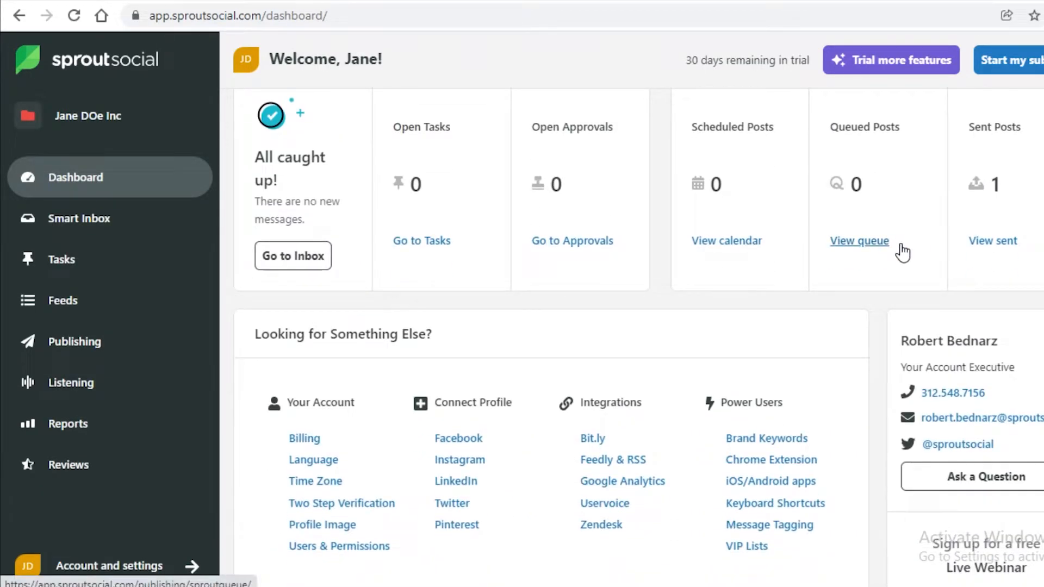
mouse_move(448, 252)
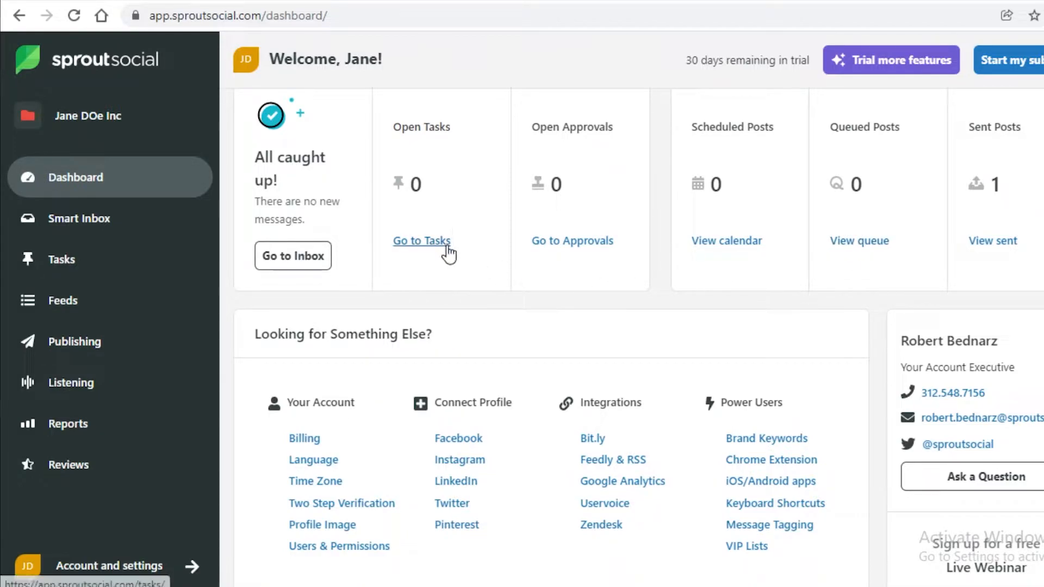
scroll("down", 3)
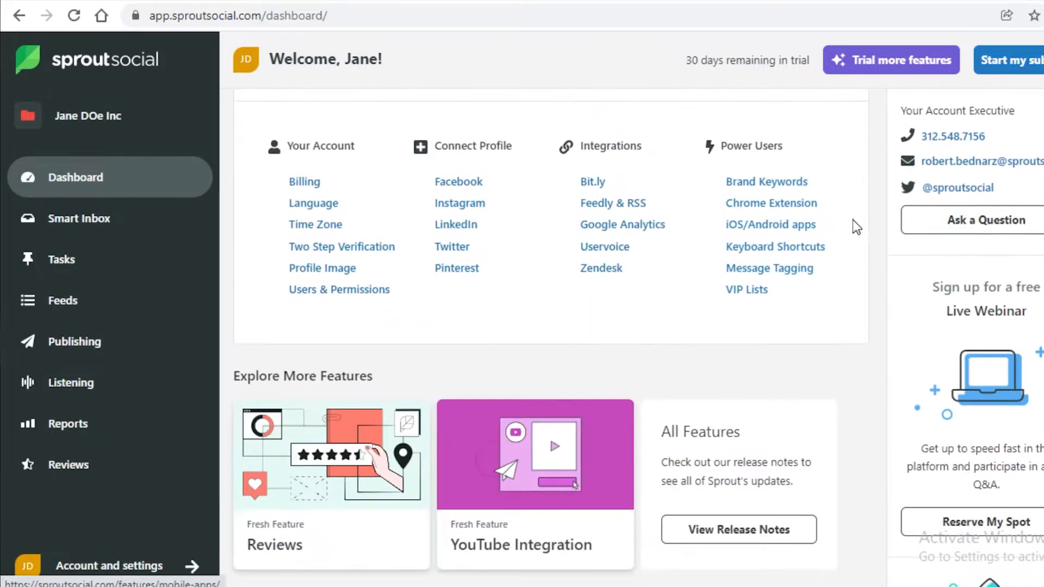
scroll("down", 3)
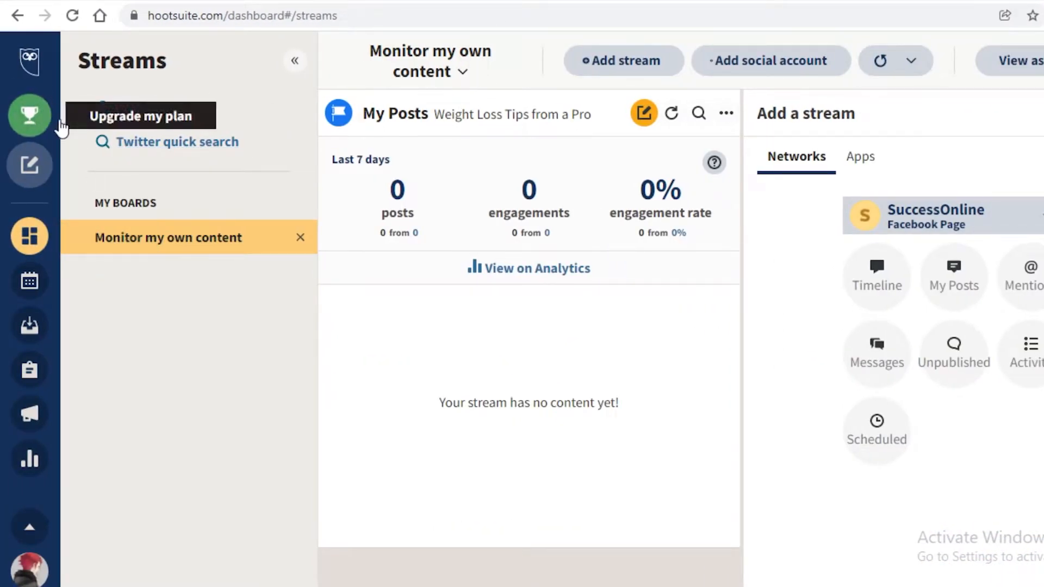
mouse_move(264, 237)
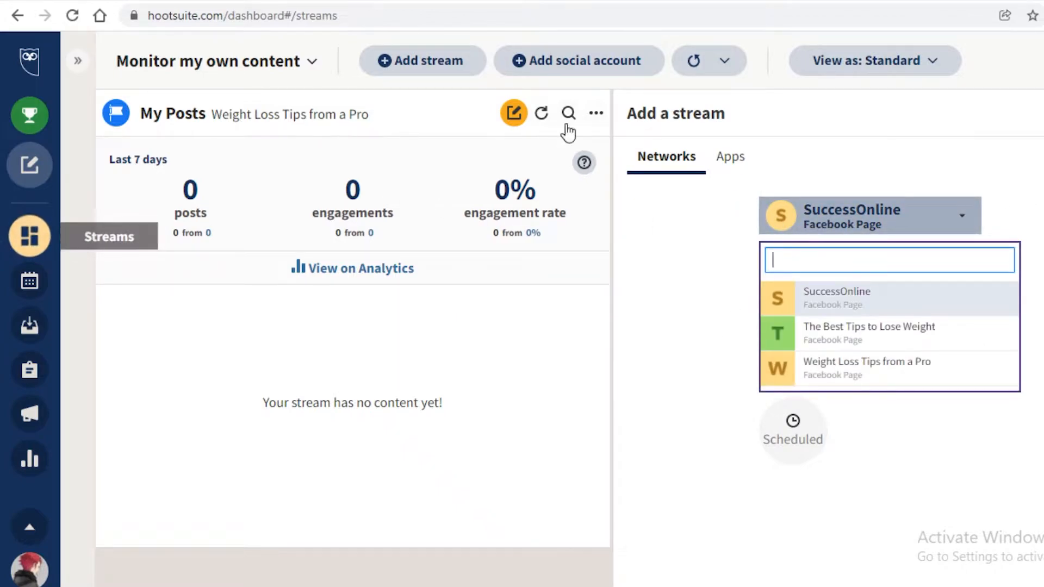
mouse_move(141, 469)
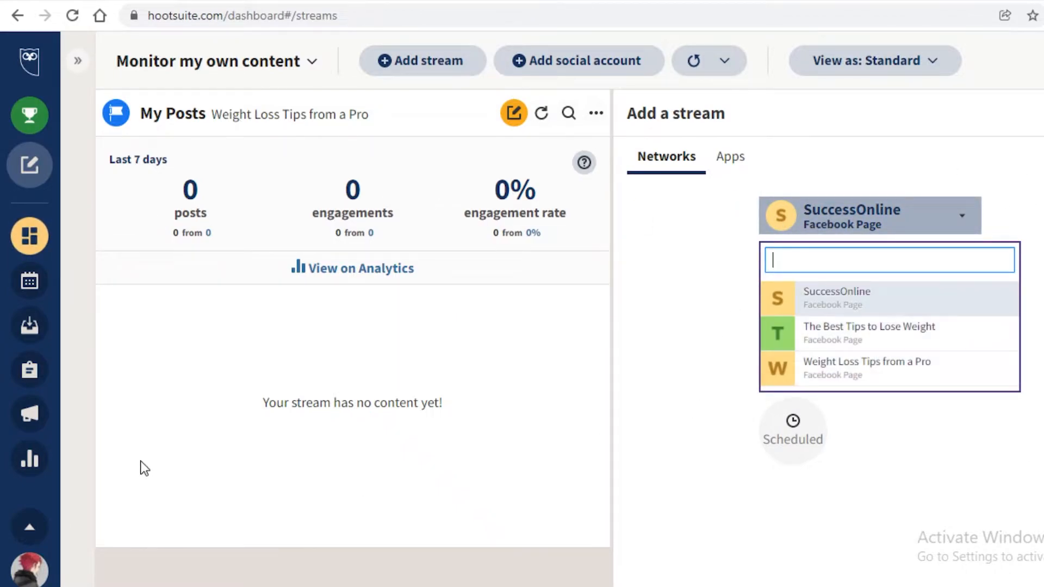
Close Hootsuite's Add a stream account list and go to app.sproutsocial.com/dashboard
left_click(836, 298)
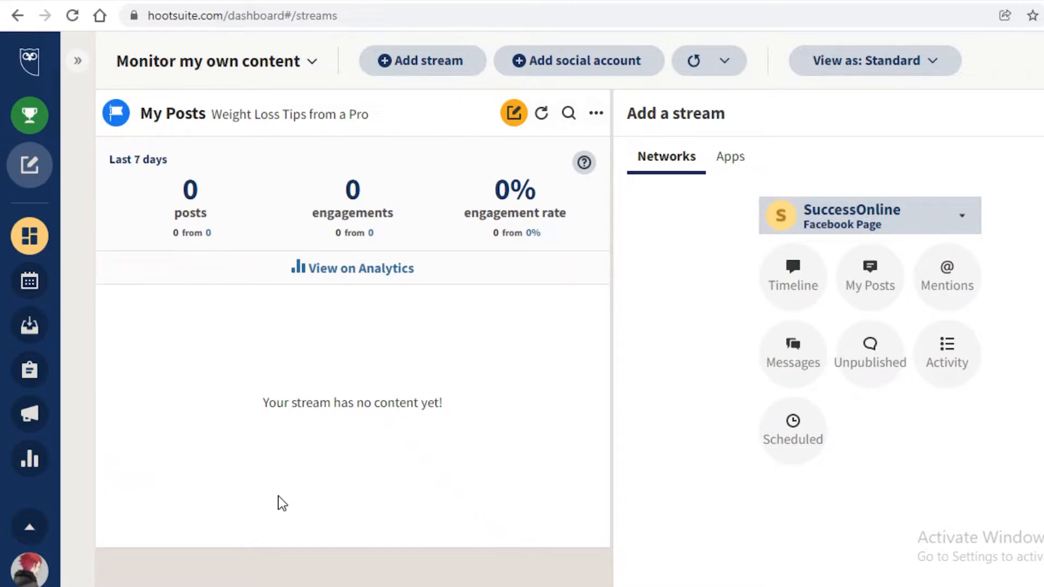
type("app.sproutsocial.com/dashboard/")
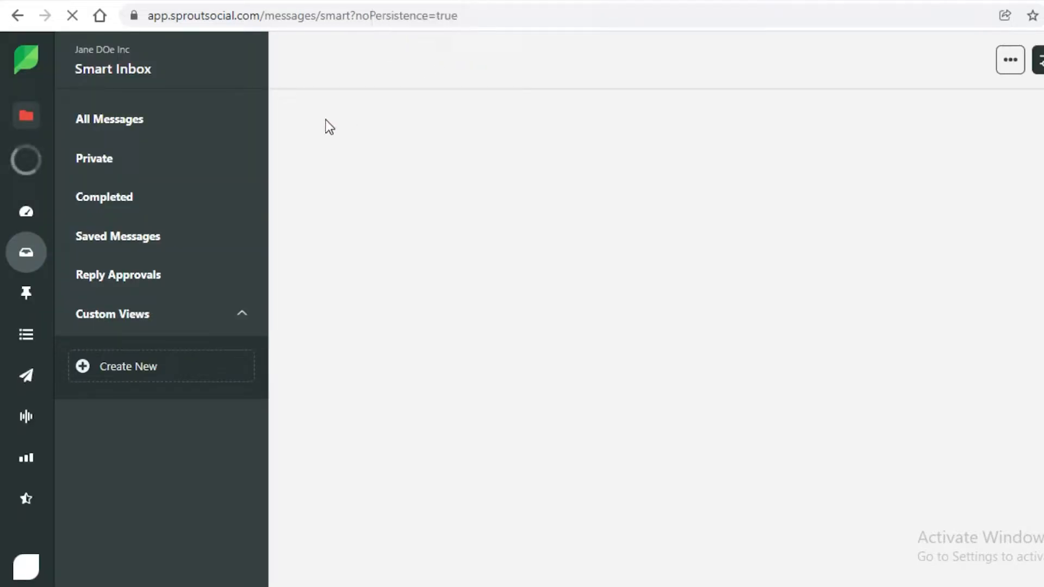
Open Sprout Social's Smart Inbox from the left navigation
left_click(109, 120)
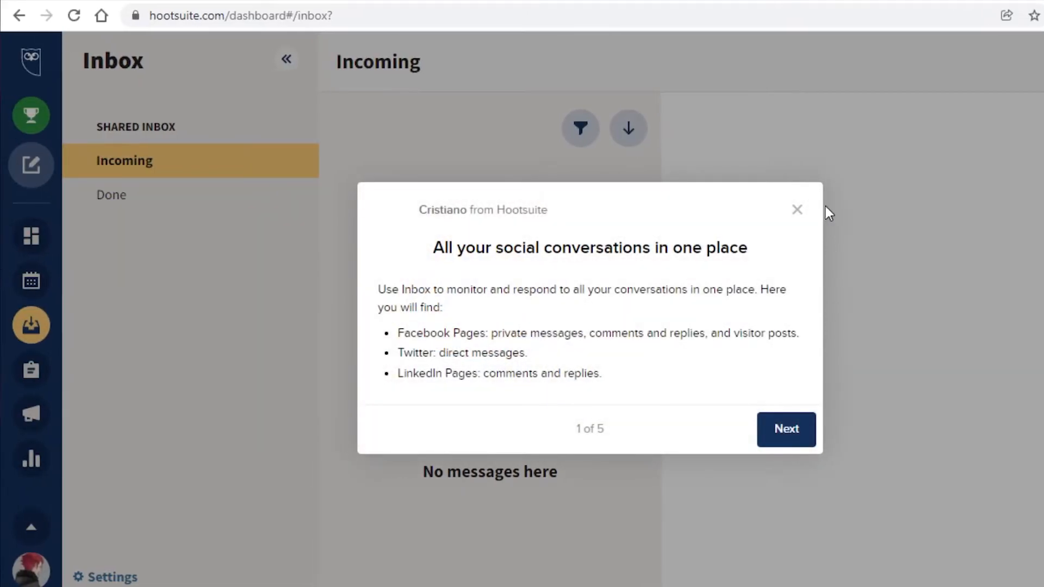
Dismiss Hootsuite's Inbox tour and toggle the Incoming message filters open and closed
left_click(796, 210)
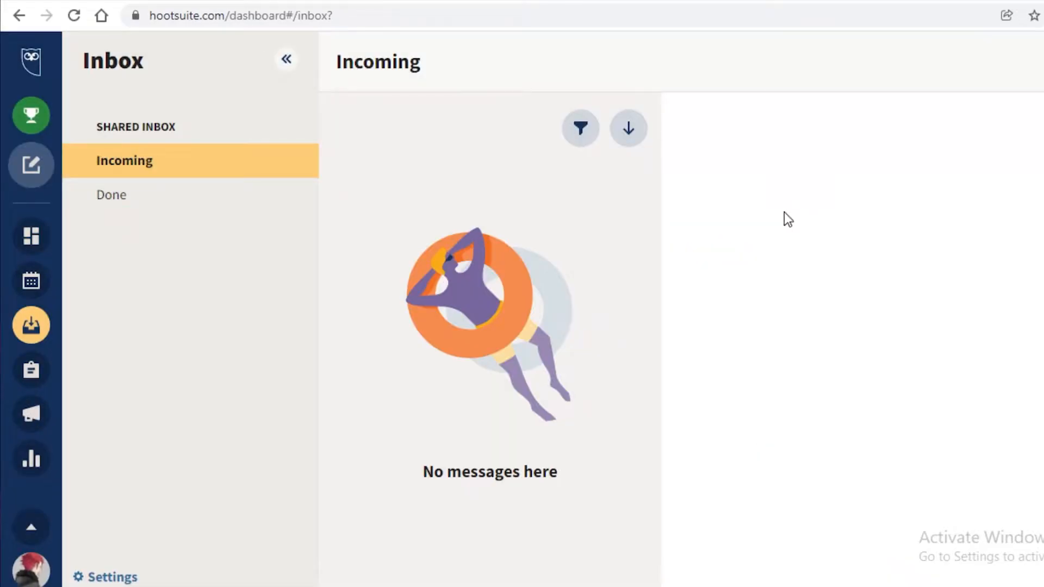
mouse_move(511, 128)
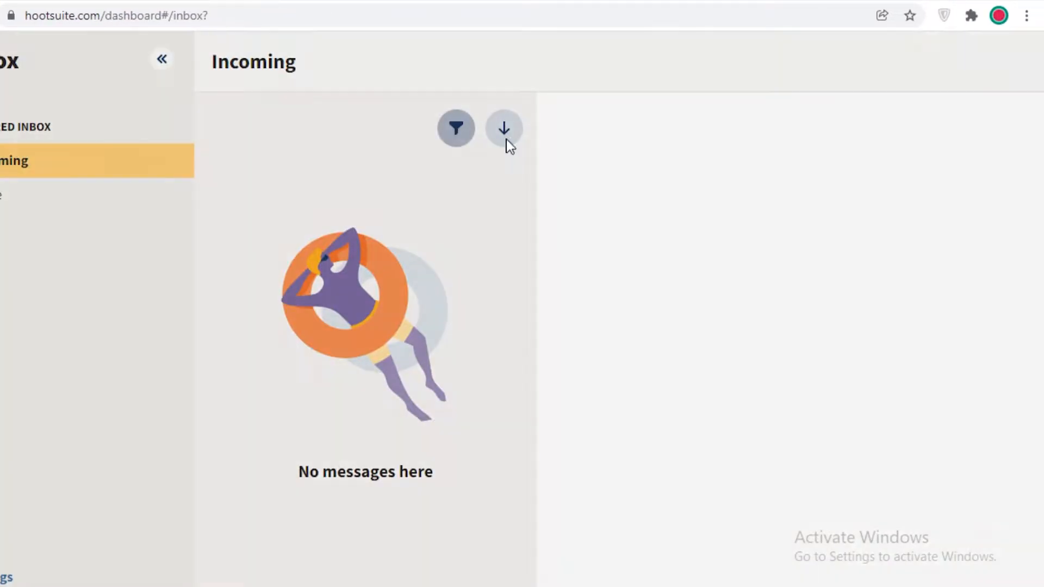
left_click(455, 128)
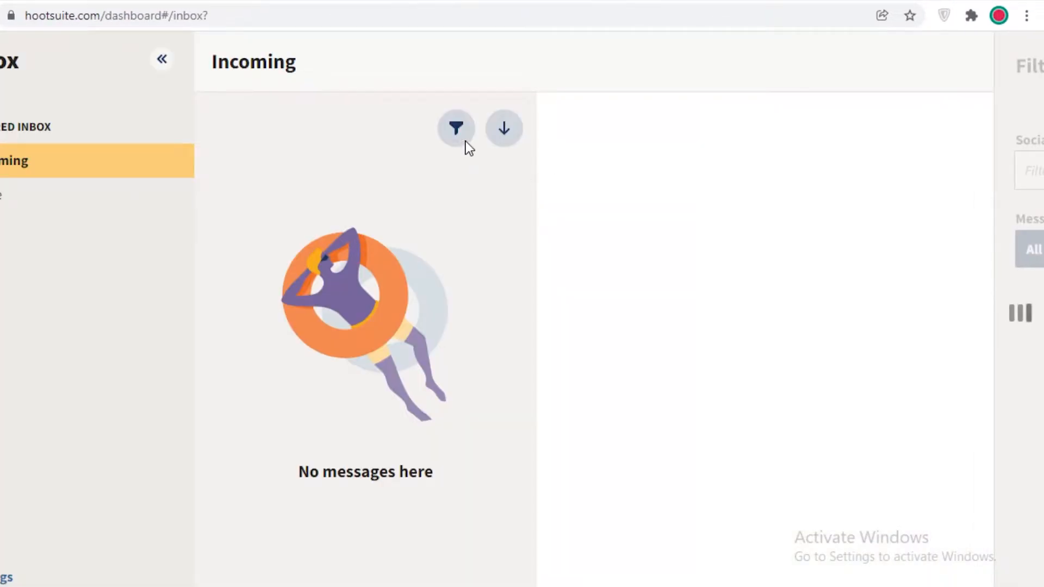
left_click(456, 128)
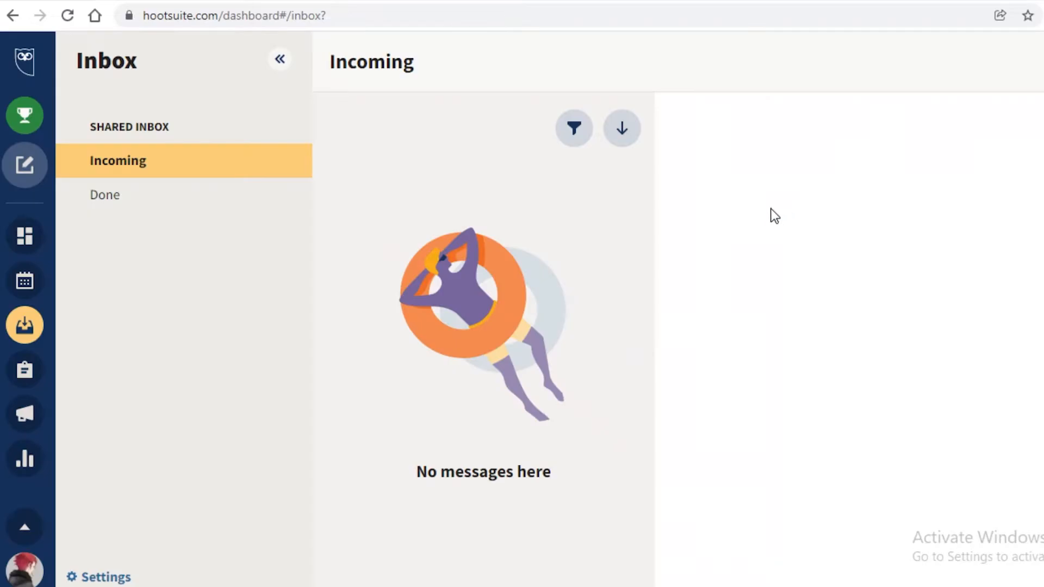
mouse_move(230, 142)
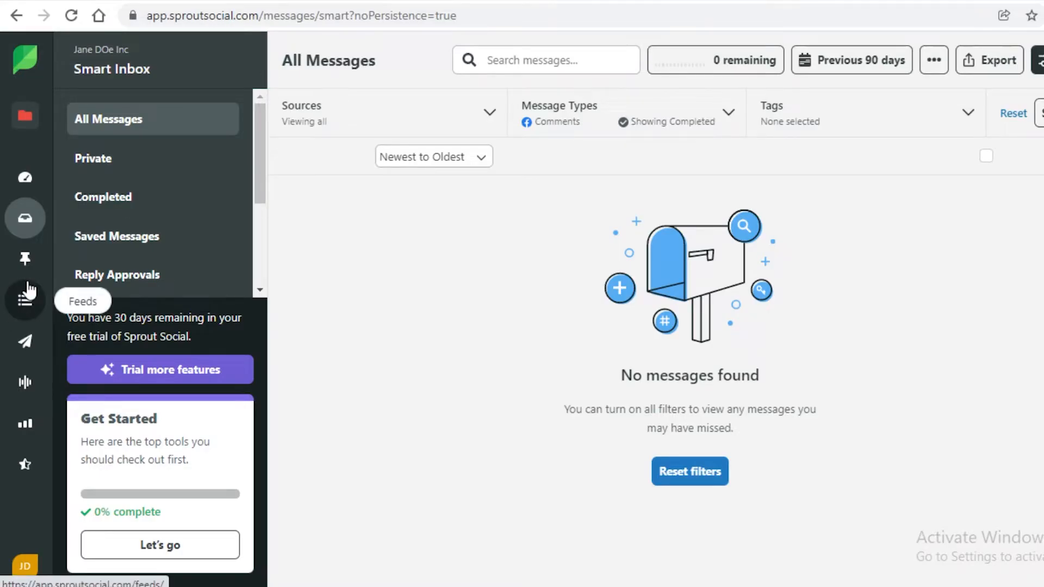
Switch from Sprout Social's Smart Inbox All Messages to the Feeds section
left_click(24, 300)
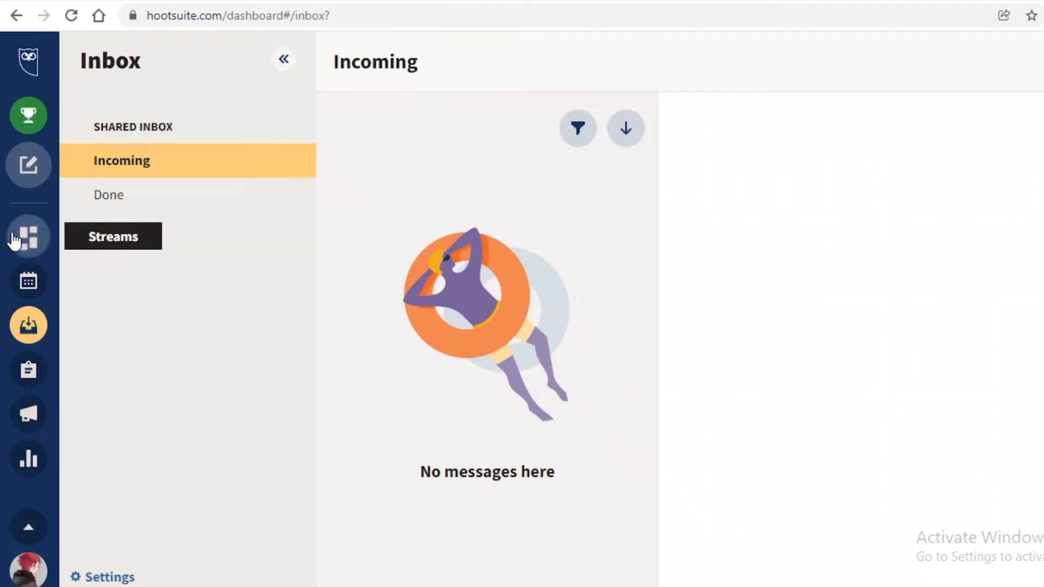
left_click(28, 236)
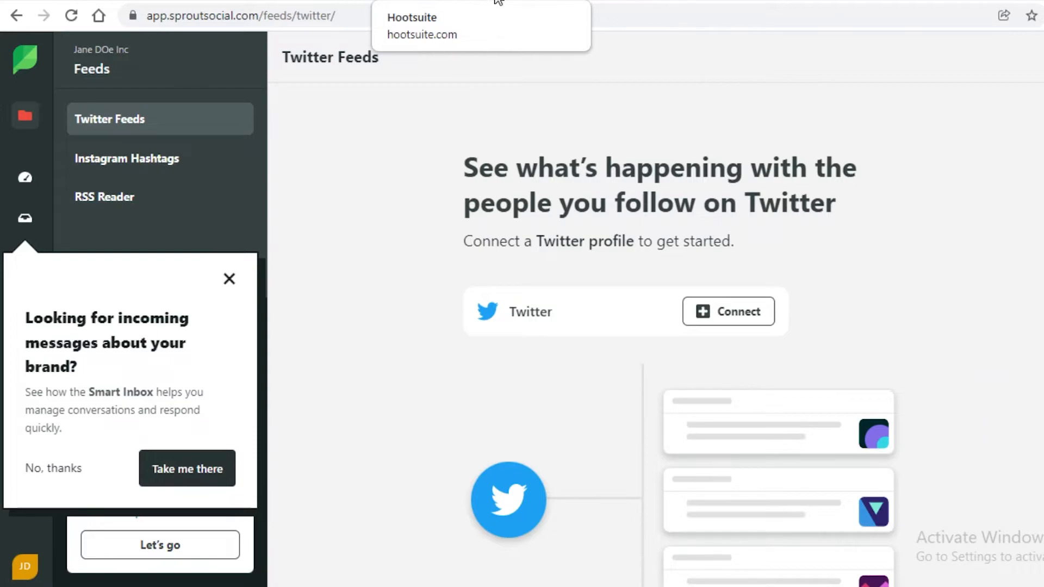
mouse_move(53, 154)
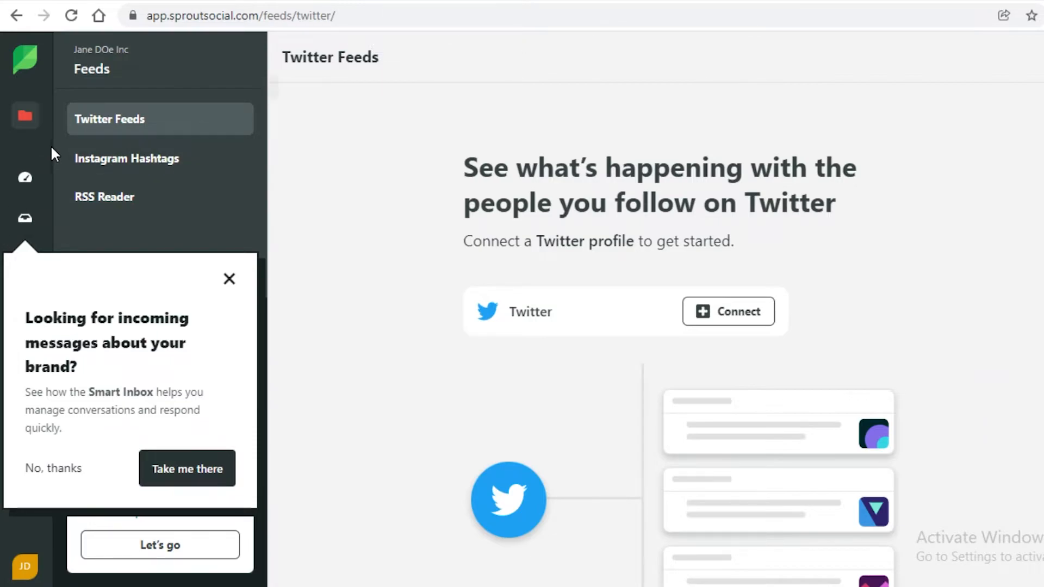
mouse_move(25, 178)
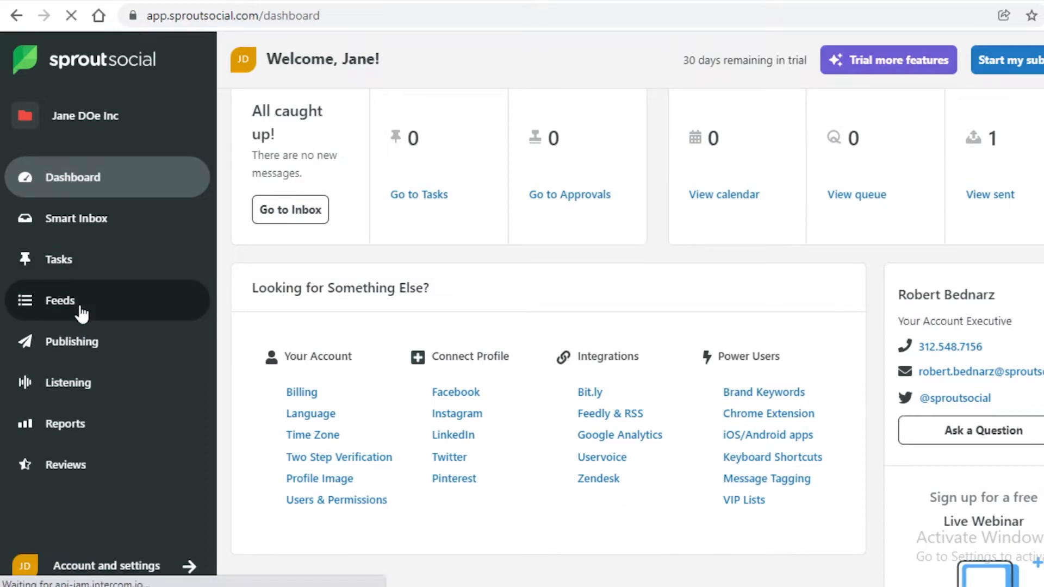
Open Sprout Social's Twitter Feeds and dismiss the Smart Inbox suggestion tooltip
left_click(59, 300)
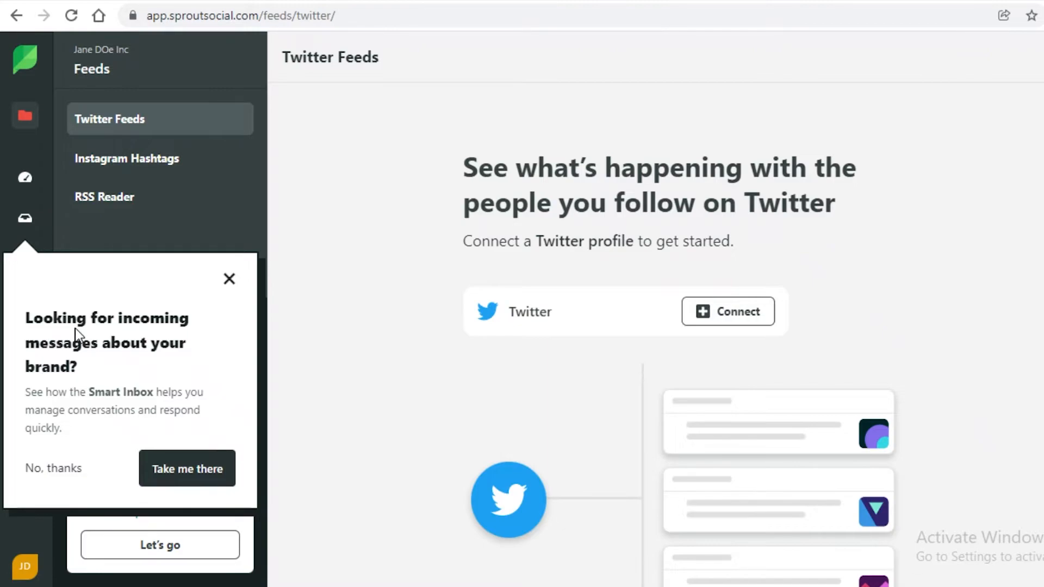
mouse_move(196, 227)
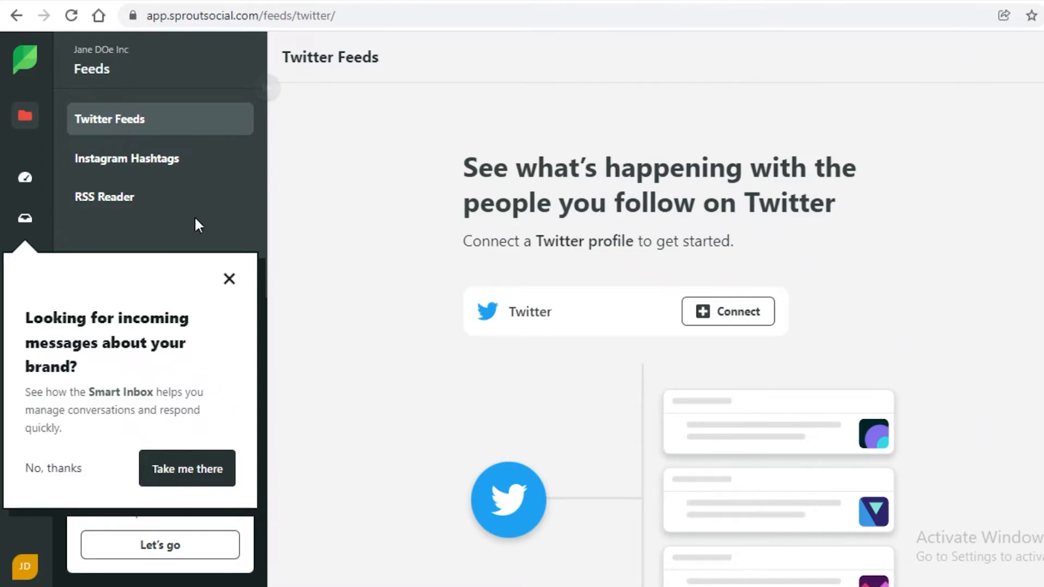
left_click(228, 278)
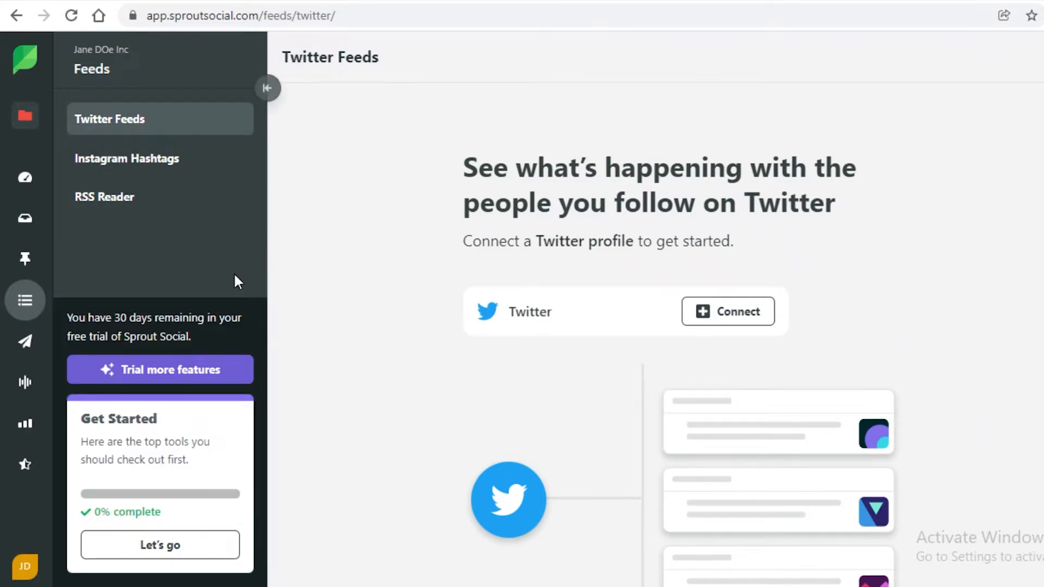
mouse_move(24, 465)
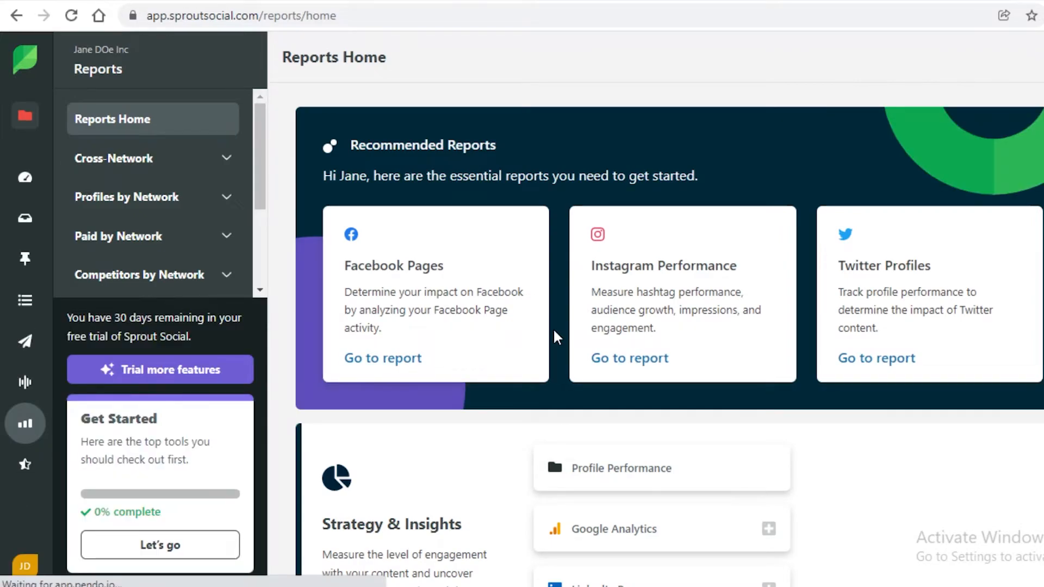
Scroll through Reports Home to browse the recommended, strategy, competitive, content and customer care report categories
scroll("down", 3)
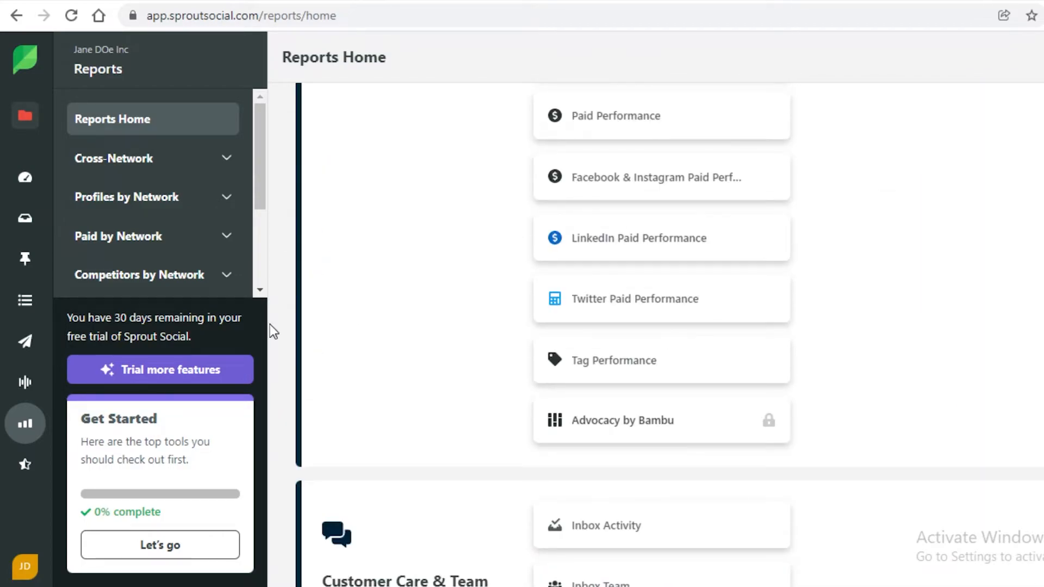
scroll("up", 3)
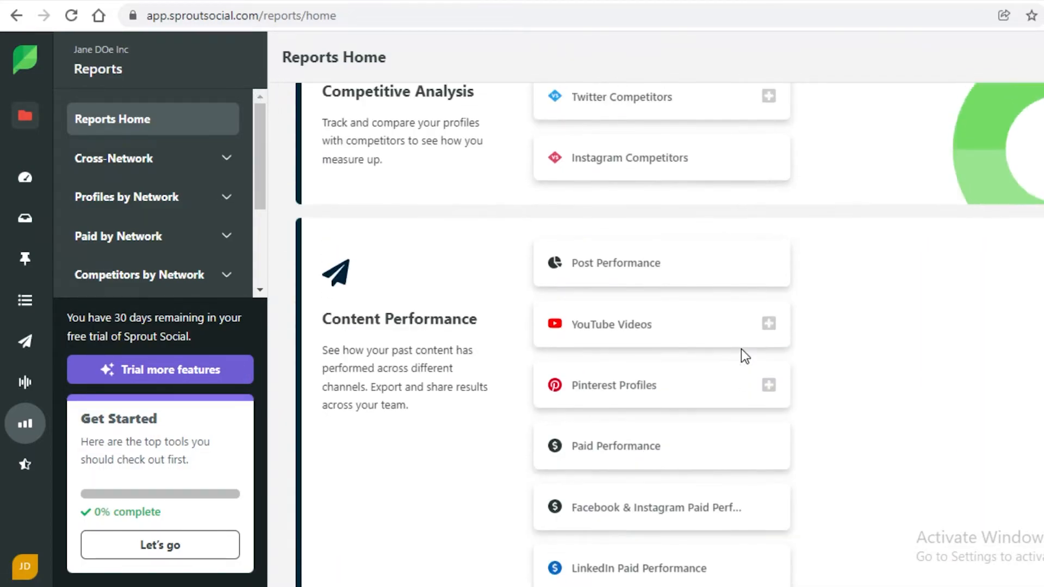
scroll("down", 3)
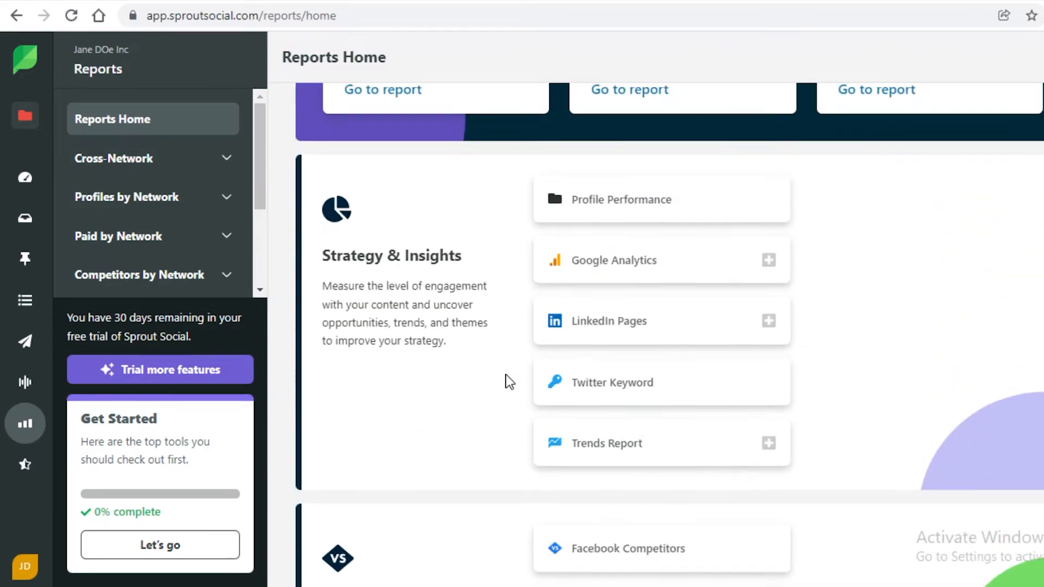
scroll("up", 3)
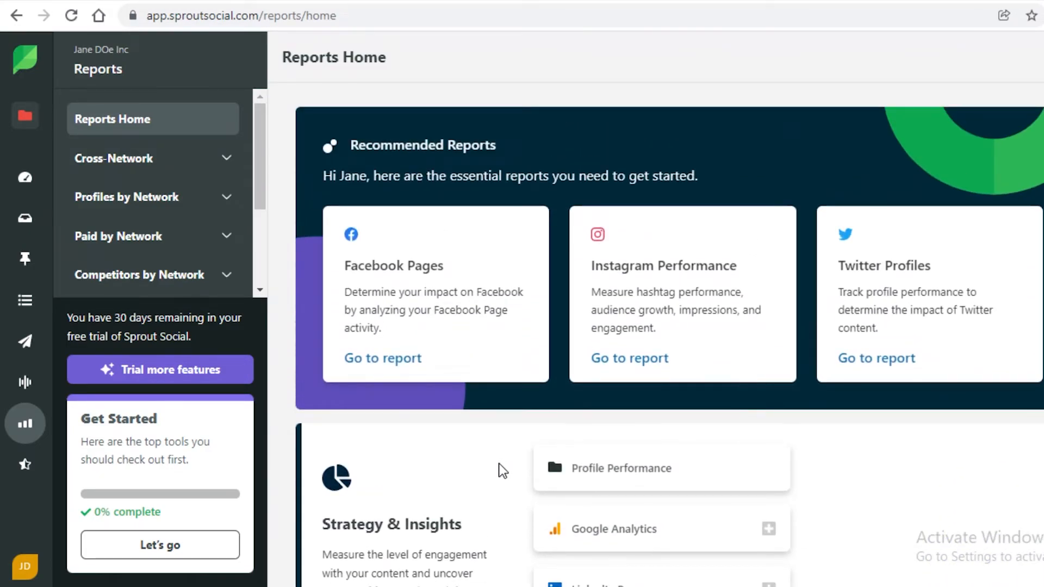
scroll("down", 3)
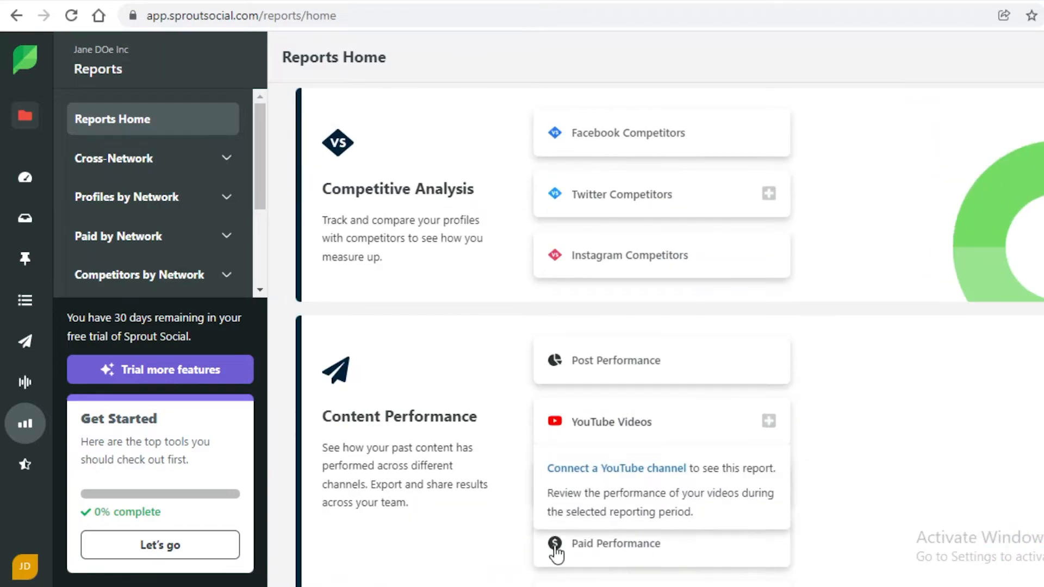
scroll("down", 3)
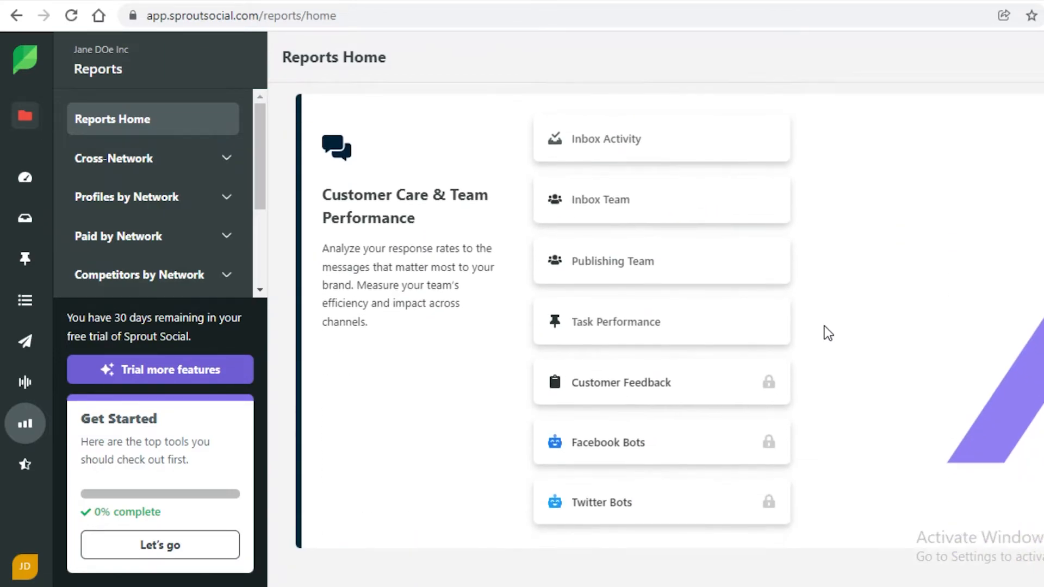
scroll("down", 3)
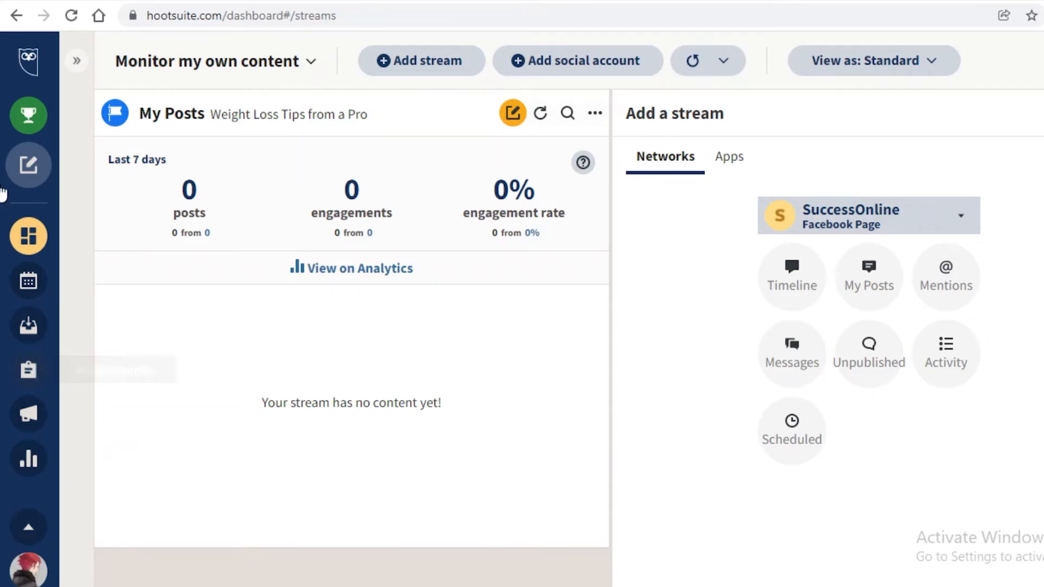
Switch Hootsuite to the Streams board showing the empty My Posts stream
left_click(28, 280)
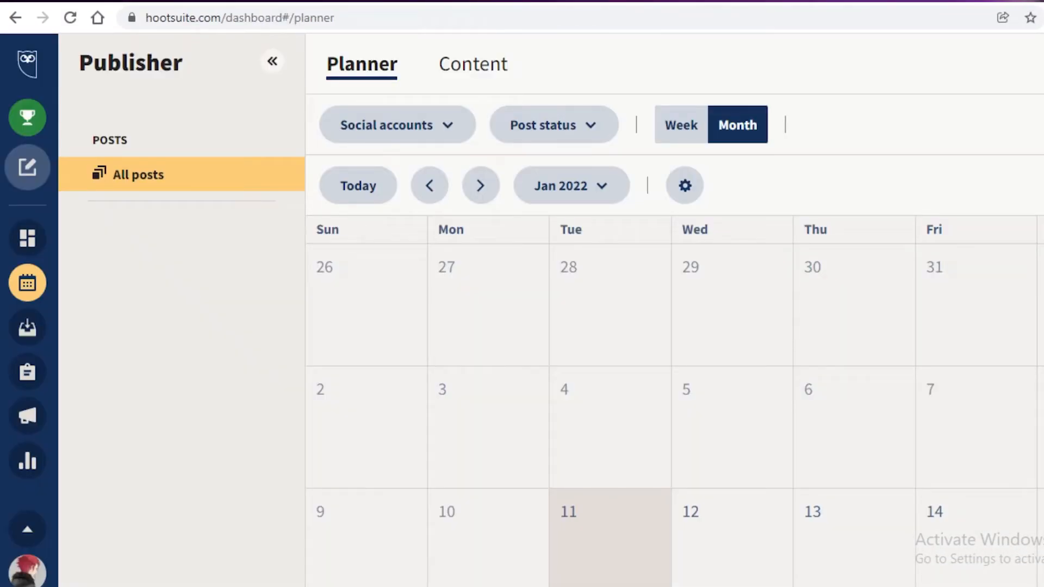
mouse_move(27, 282)
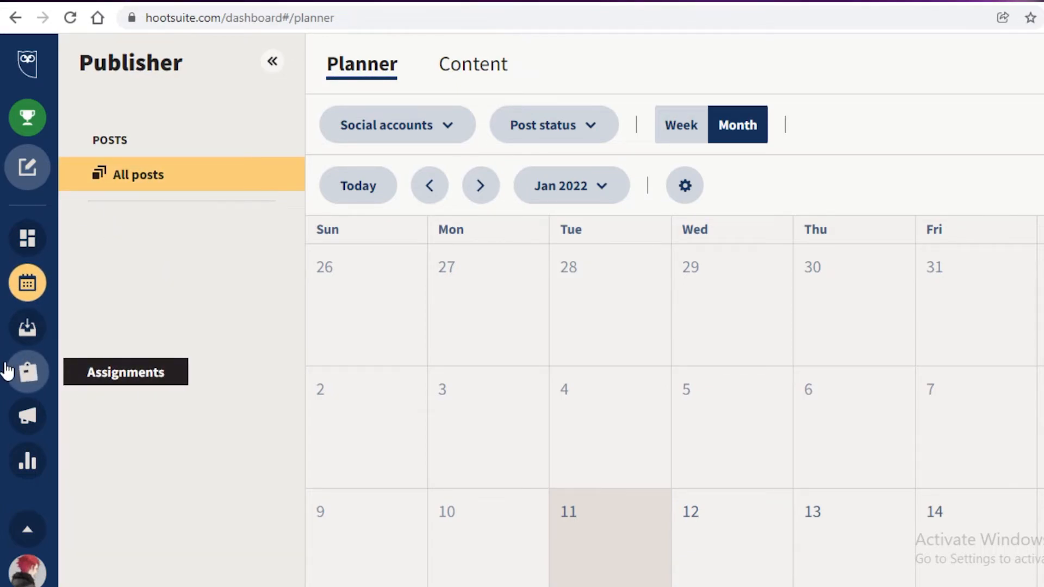
mouse_move(35, 79)
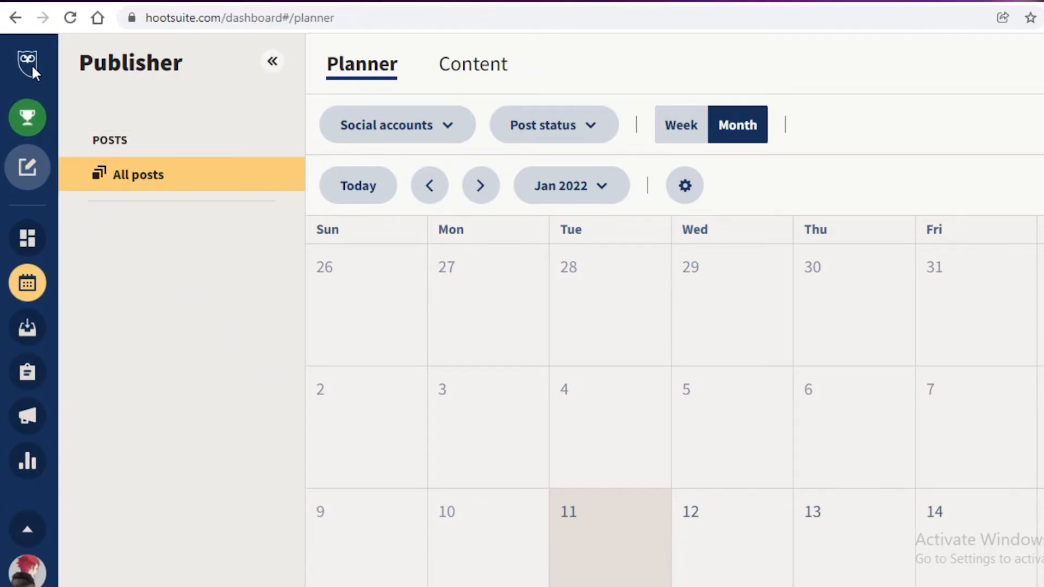
mouse_move(26, 117)
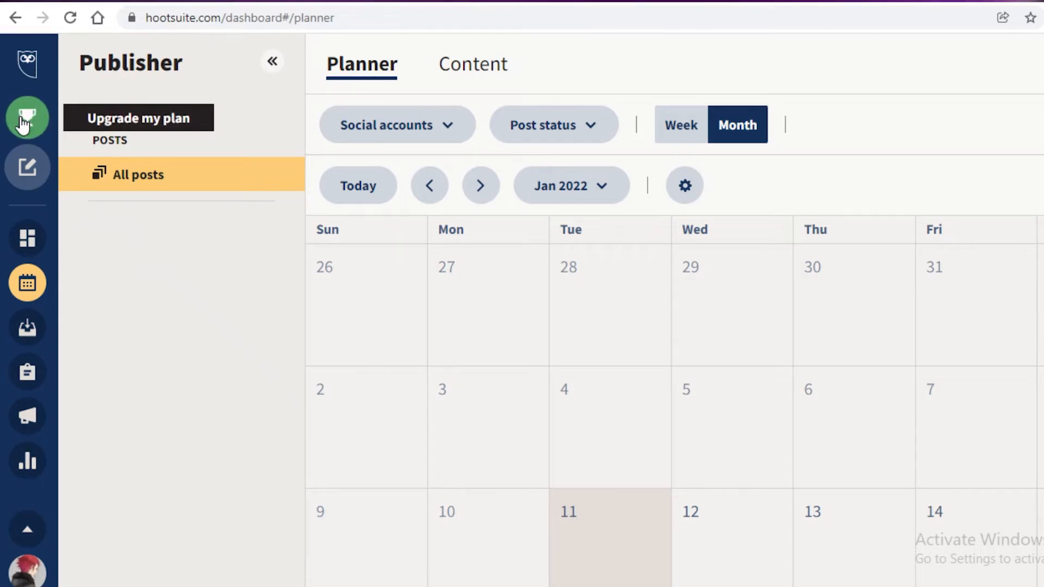
Show and hide Hootsuite's Create menu of post options from the planner
left_click(28, 168)
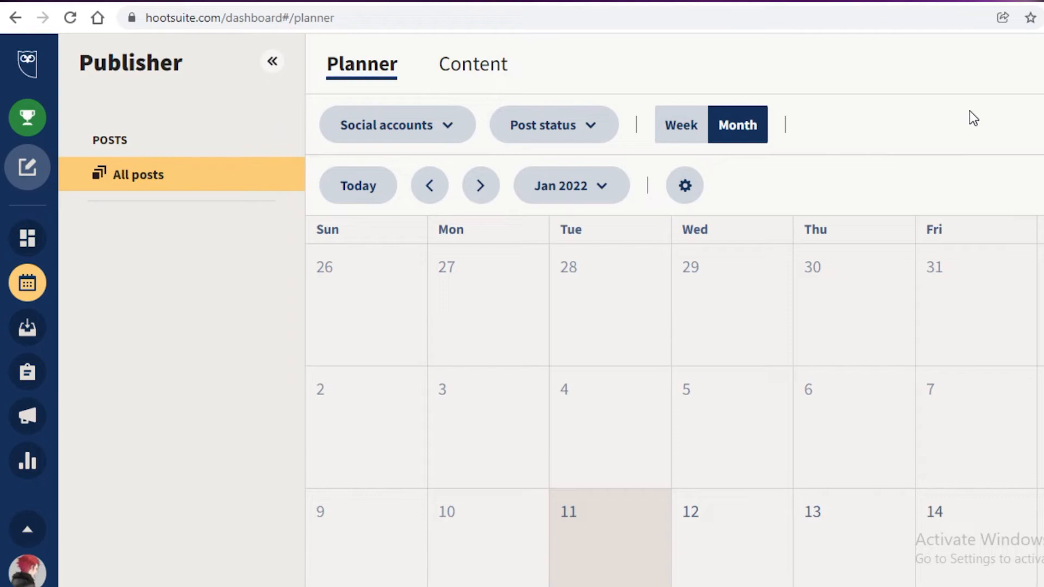
left_click(27, 168)
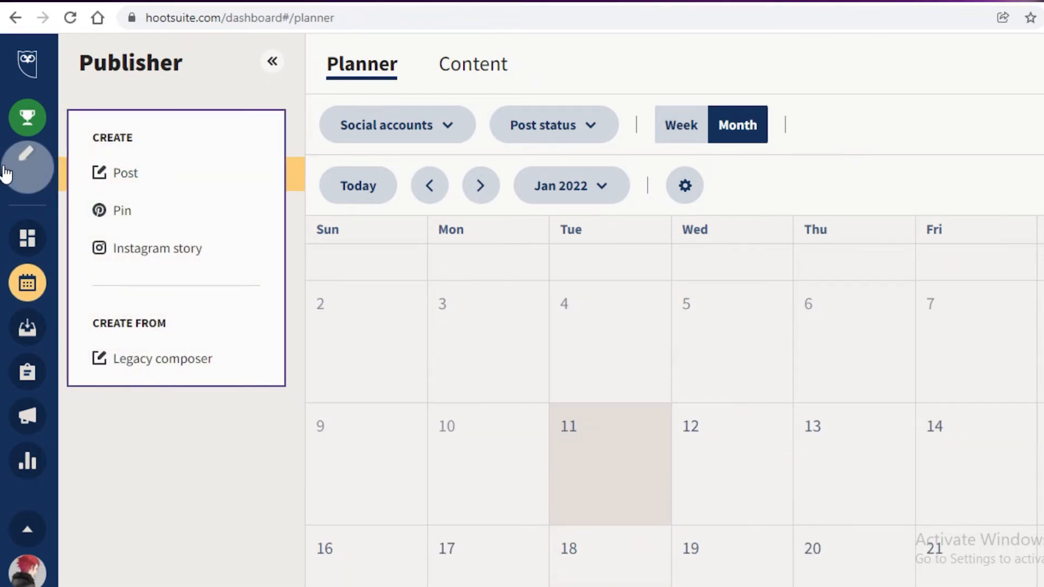
left_click(27, 168)
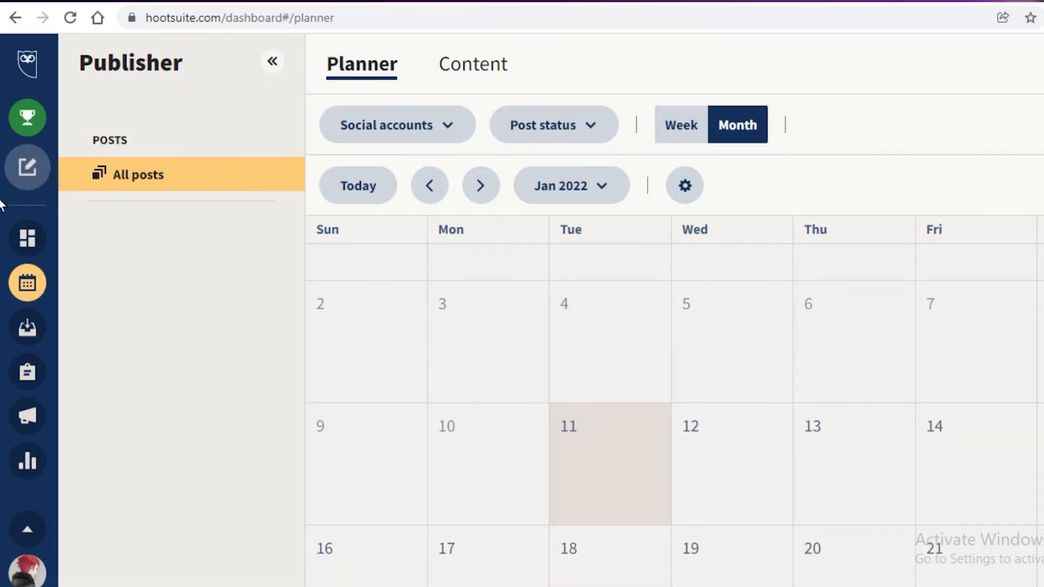
mouse_move(27, 237)
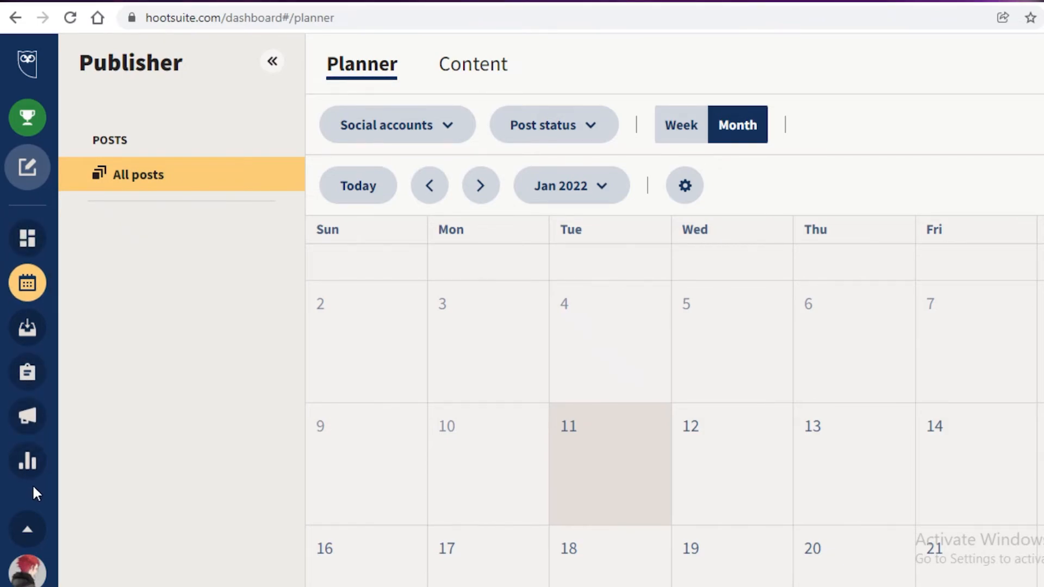
mouse_move(234, 484)
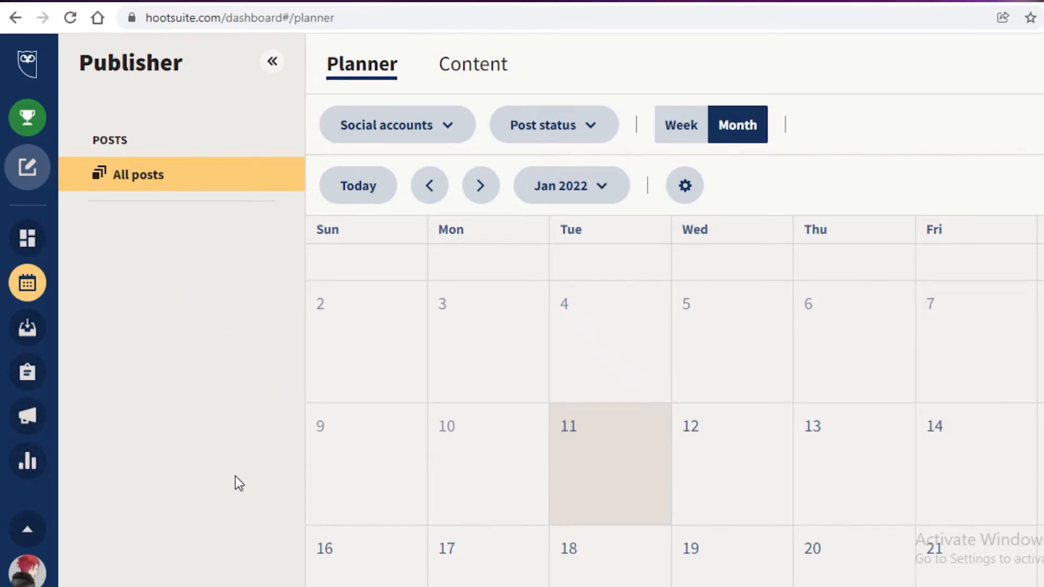
mouse_move(215, 498)
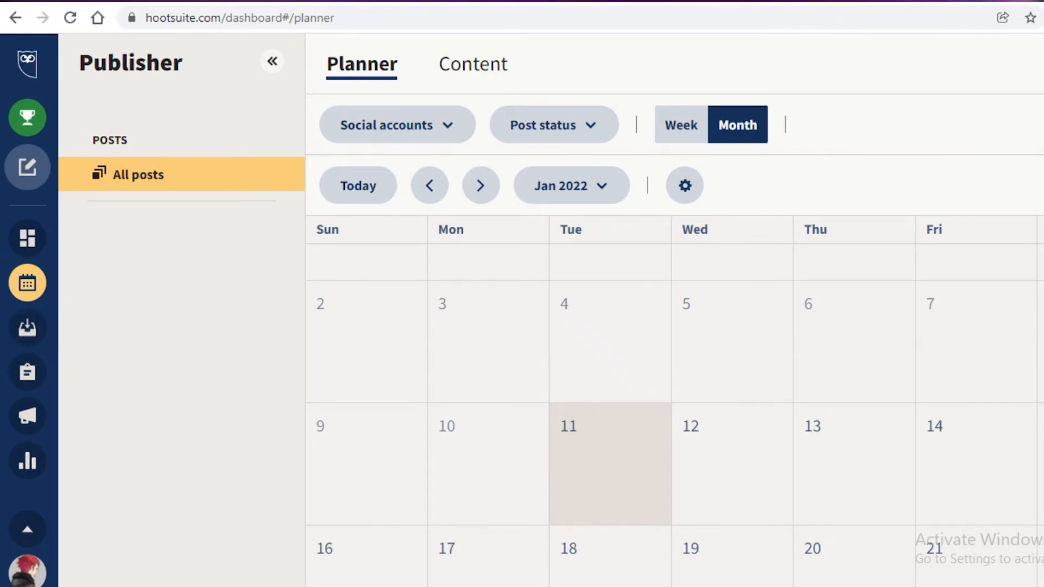
Show the account and plan panel, then return to the Sprout Social dashboard
left_click(26, 572)
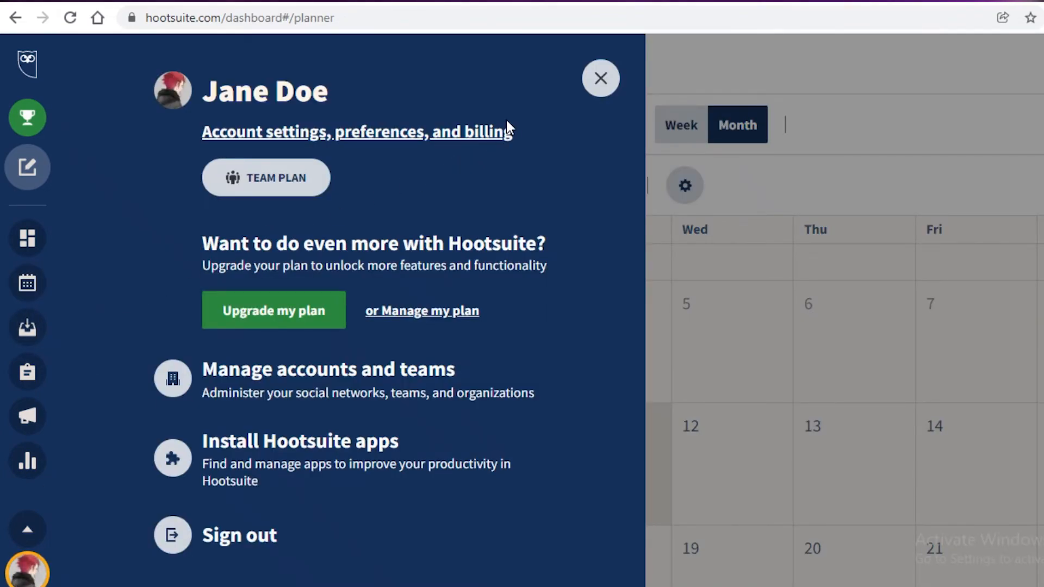
left_click(600, 78)
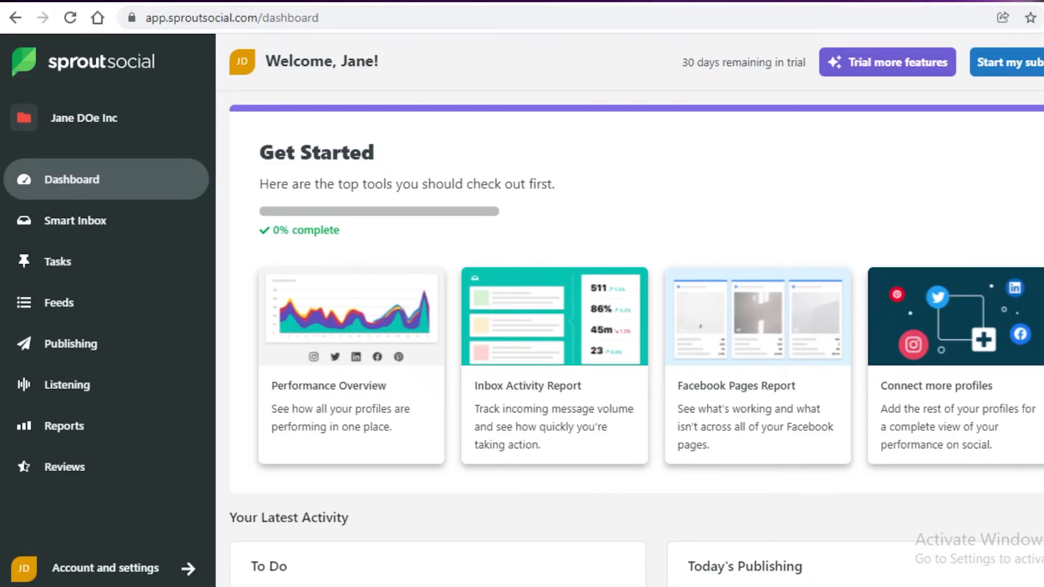
mouse_move(671, 26)
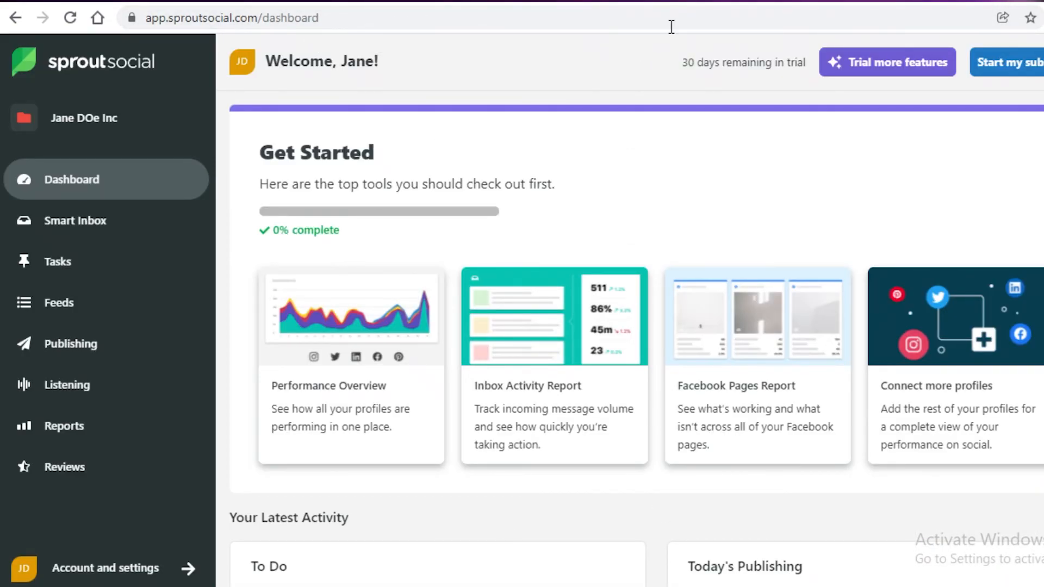